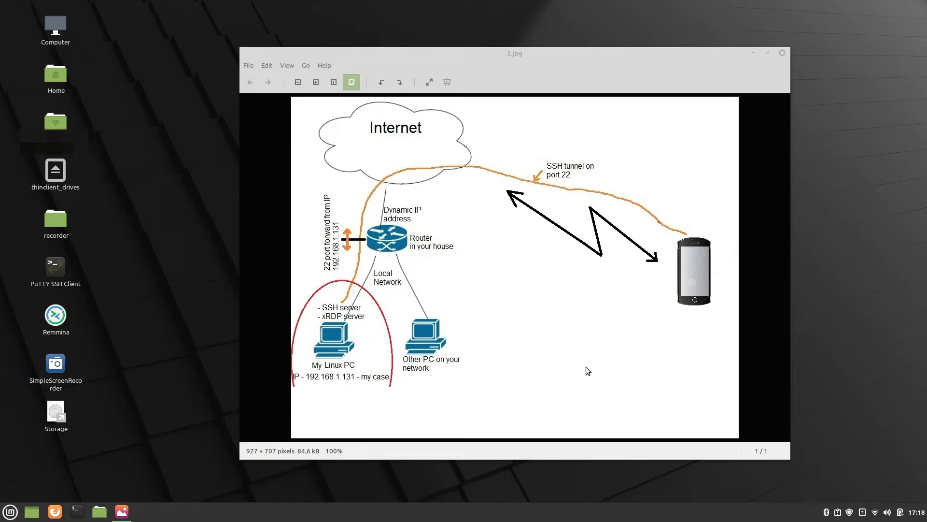
mouse_move(565, 364)
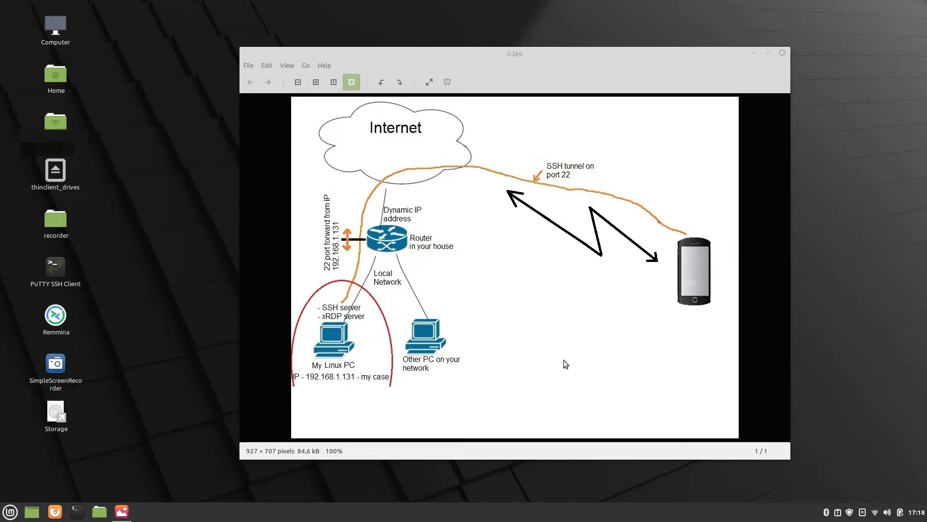
mouse_move(567, 371)
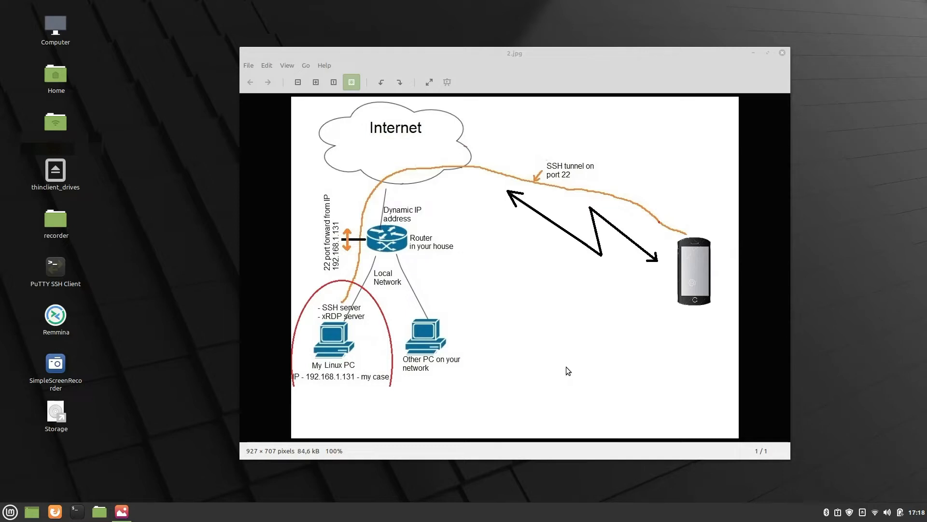
mouse_move(565, 364)
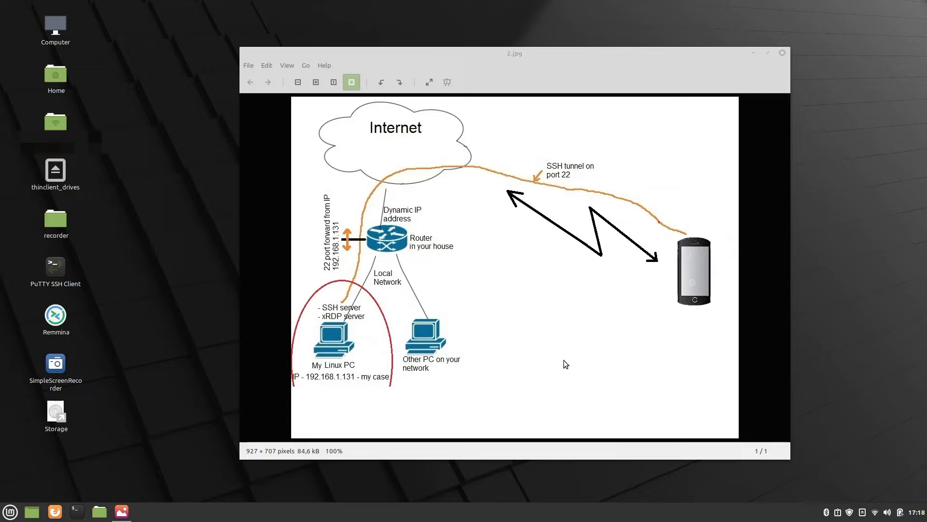
mouse_move(704, 236)
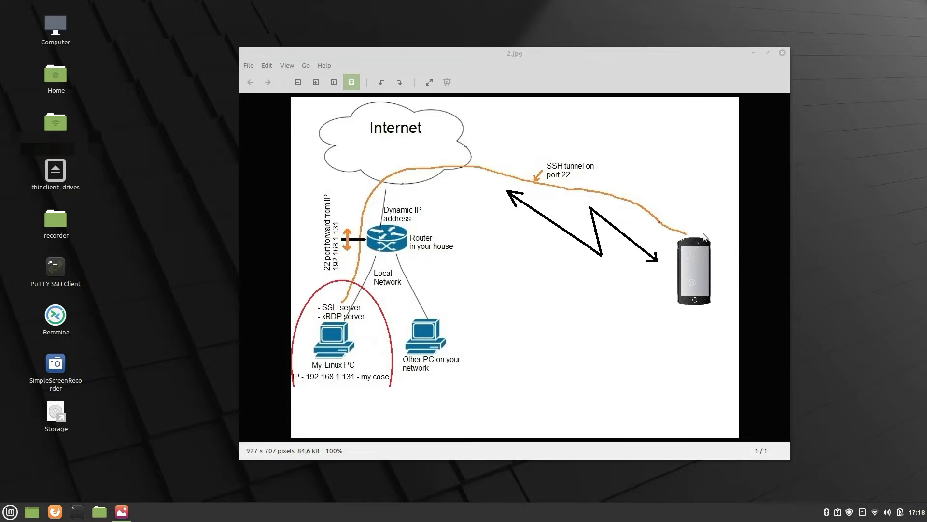
mouse_move(687, 233)
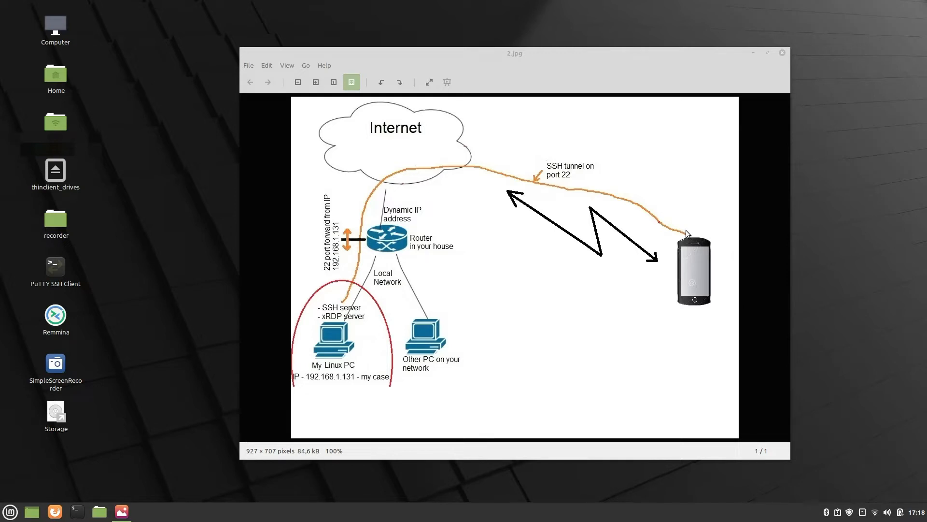
mouse_move(469, 167)
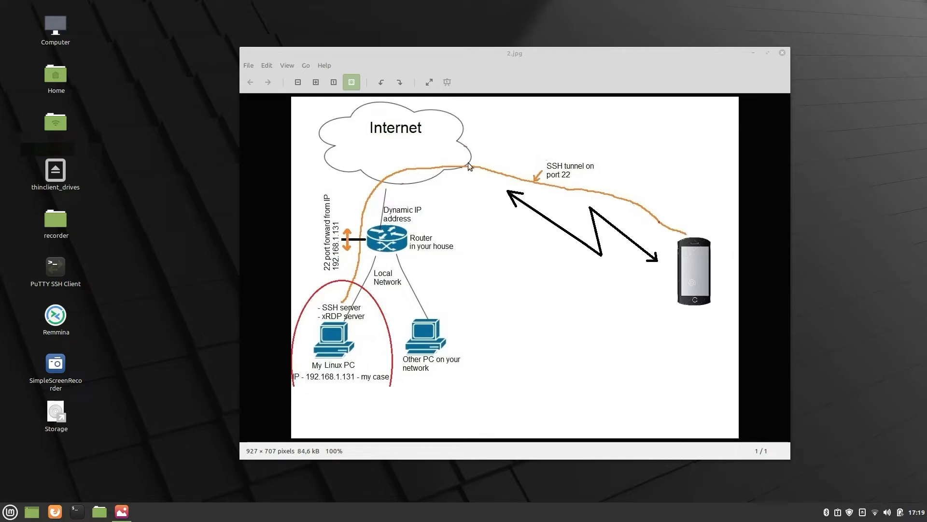
mouse_move(355, 255)
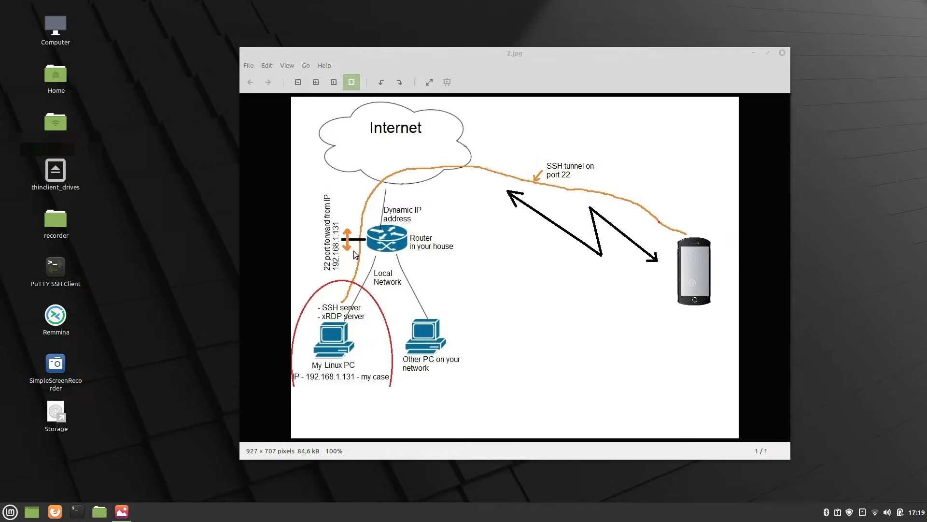
mouse_move(396, 362)
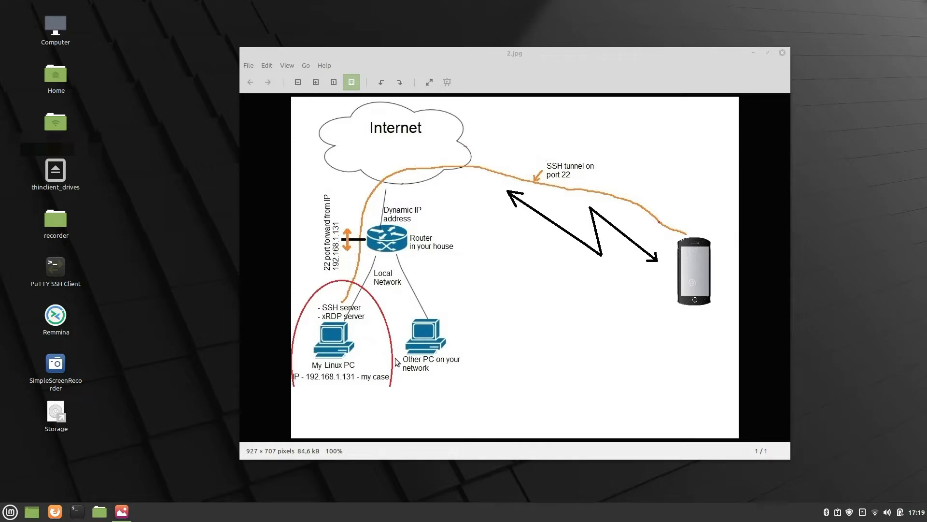
mouse_move(374, 292)
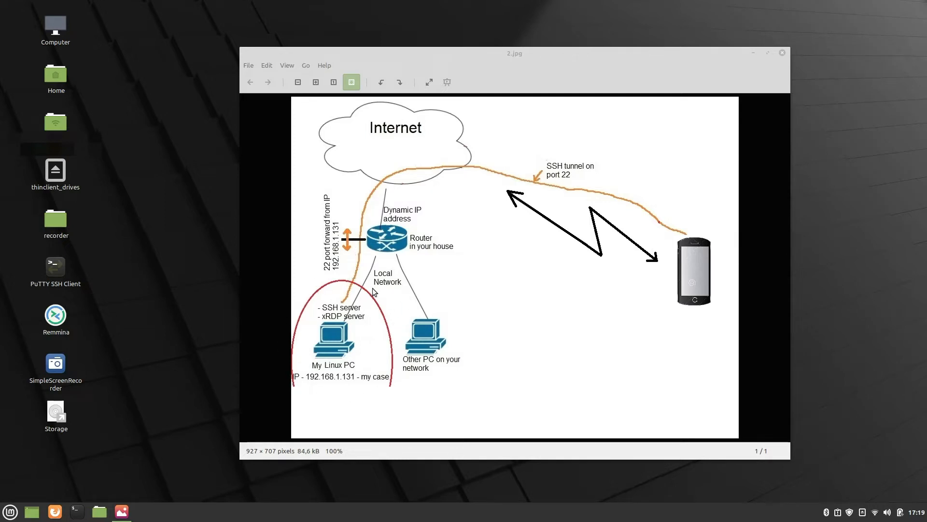
mouse_move(345, 283)
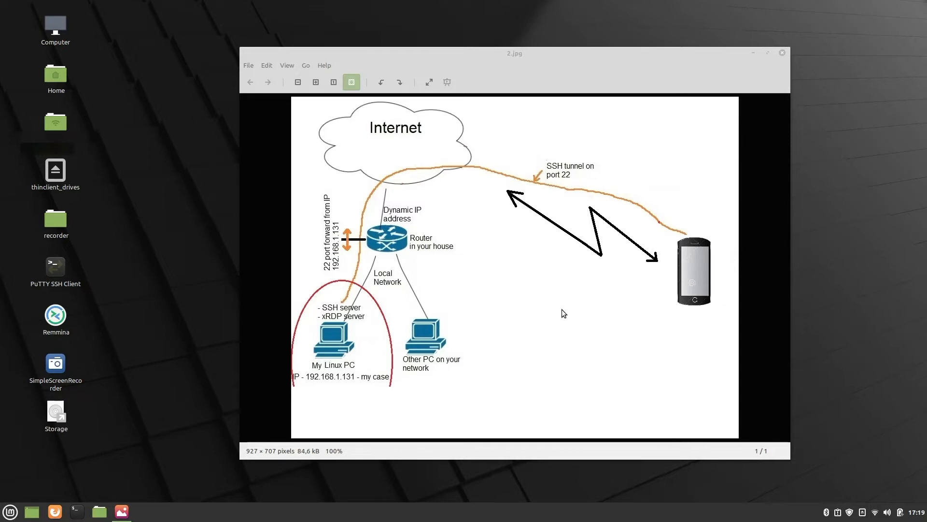
mouse_move(547, 309)
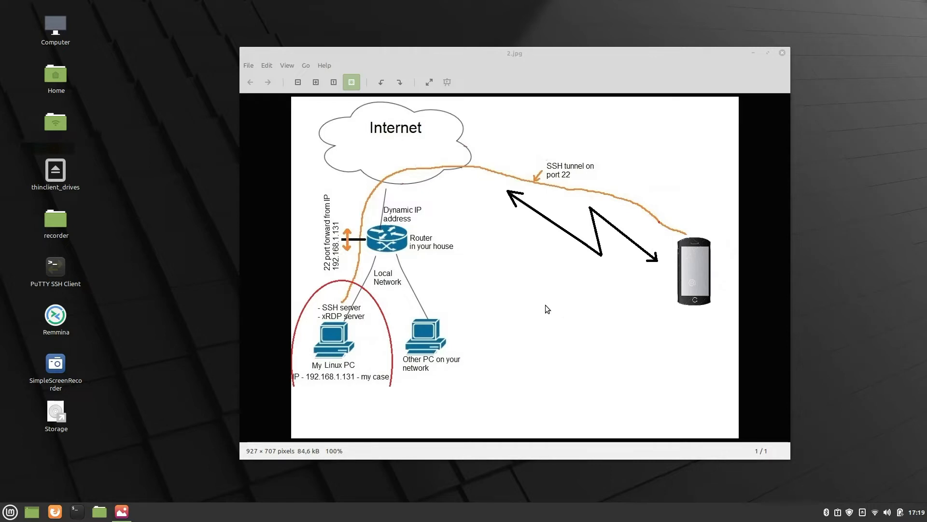
mouse_move(563, 313)
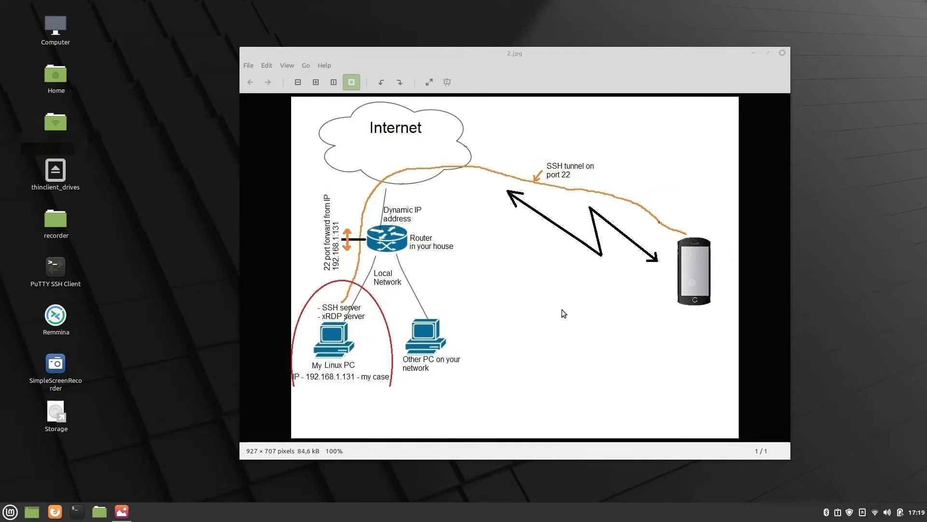
mouse_move(781, 54)
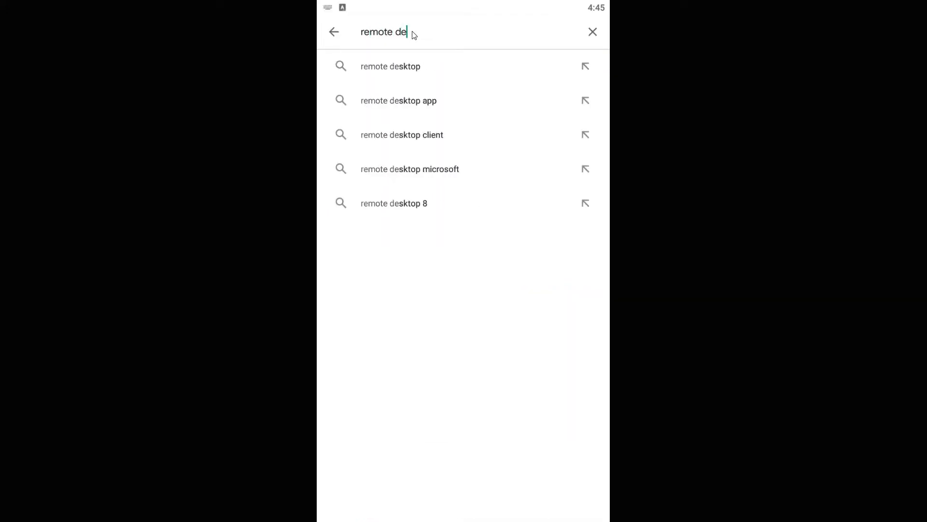
Step: Find Remote Desktop Manager in Play Store, install it and launch the app
text(ktop manage)
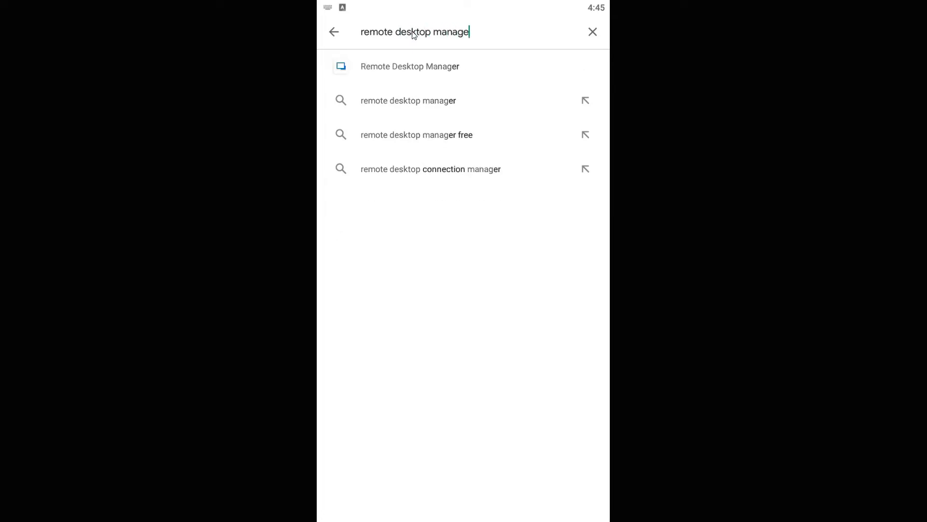
click(409, 67)
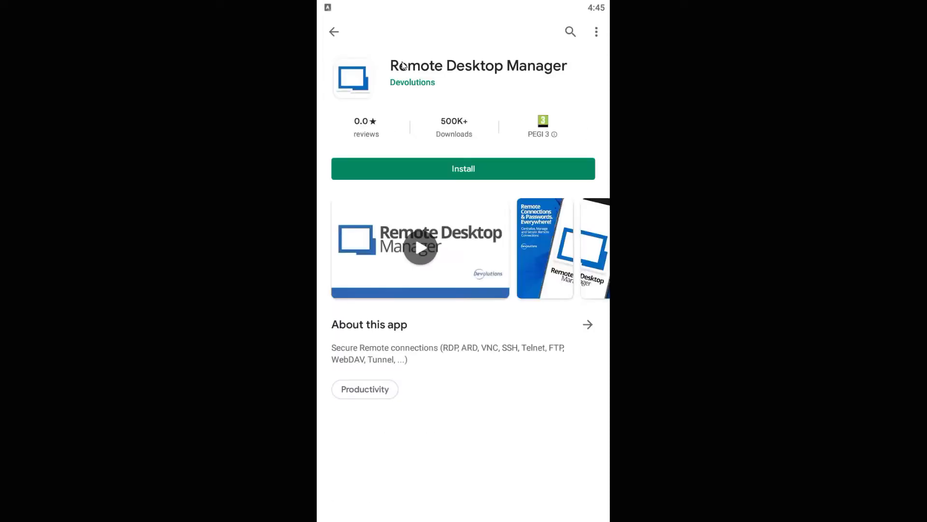
click(463, 168)
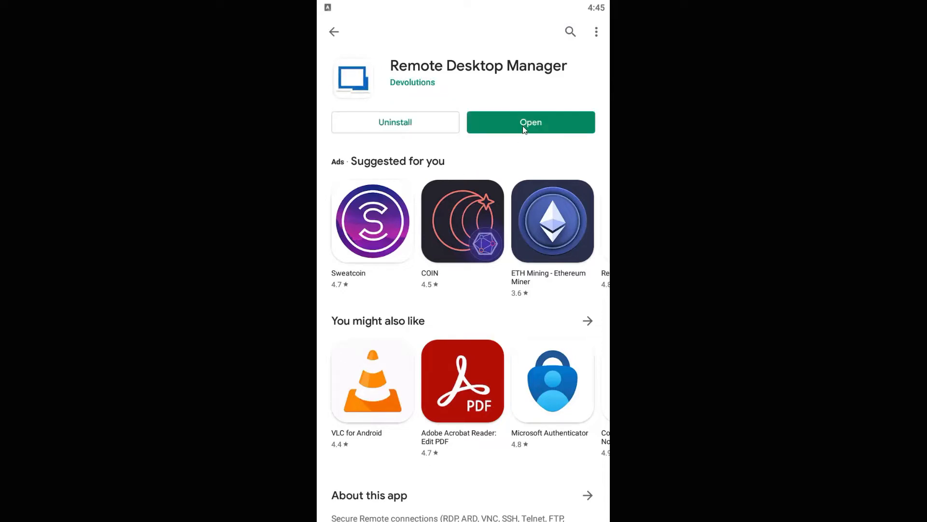
click(530, 121)
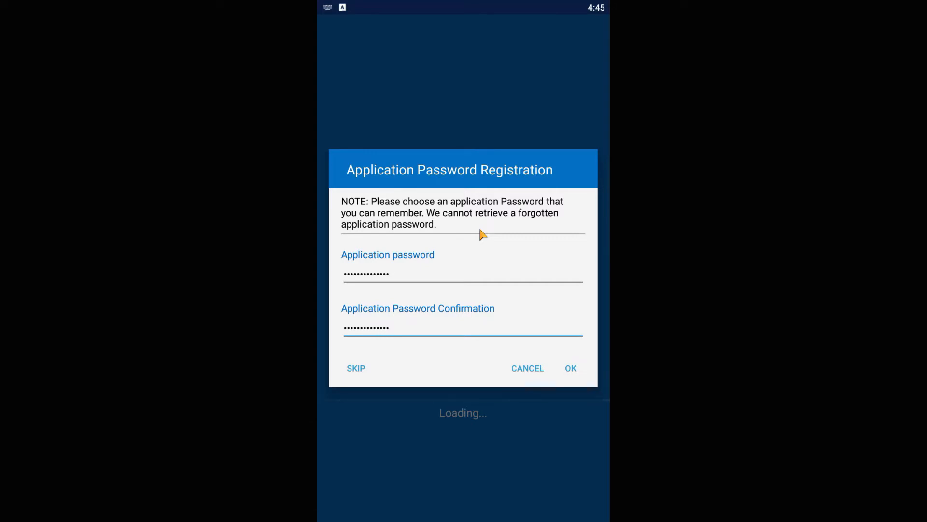
Step: Confirm the application password, go to the data sources and show the local Vault home
click(570, 368)
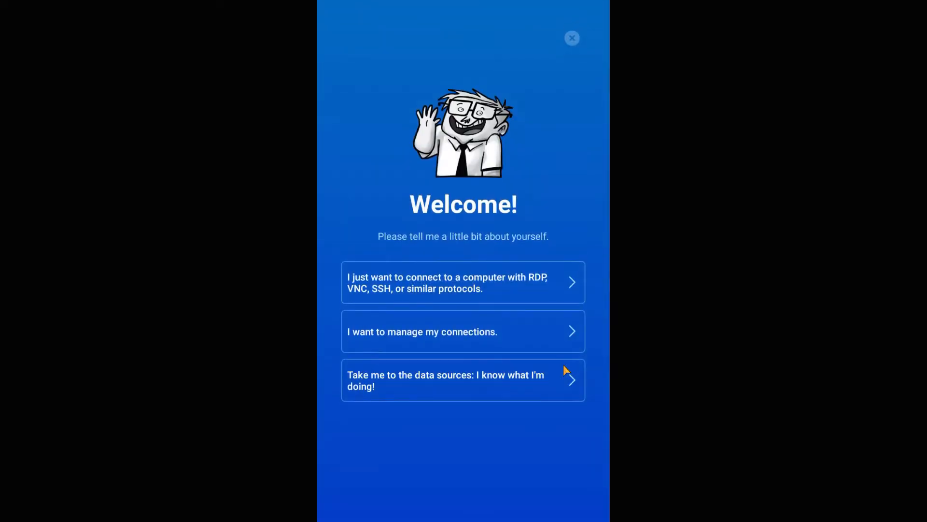
click(462, 380)
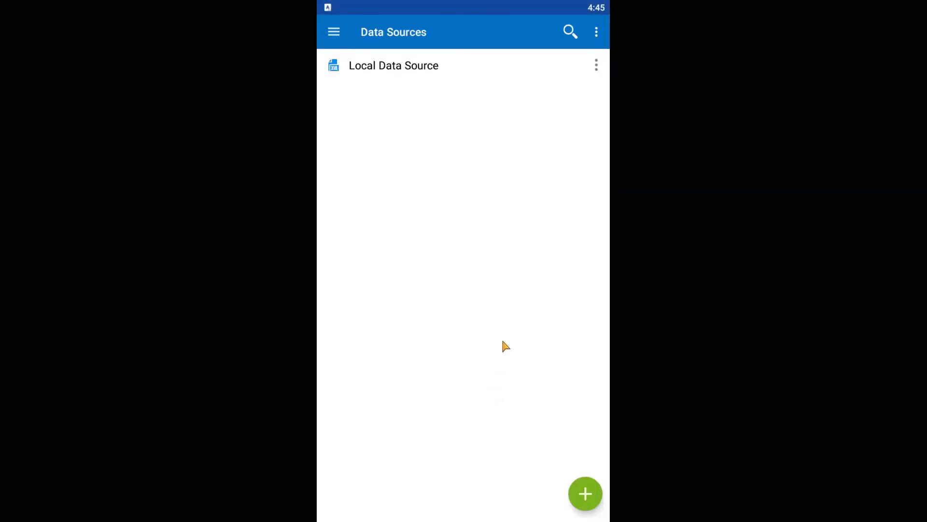
click(333, 32)
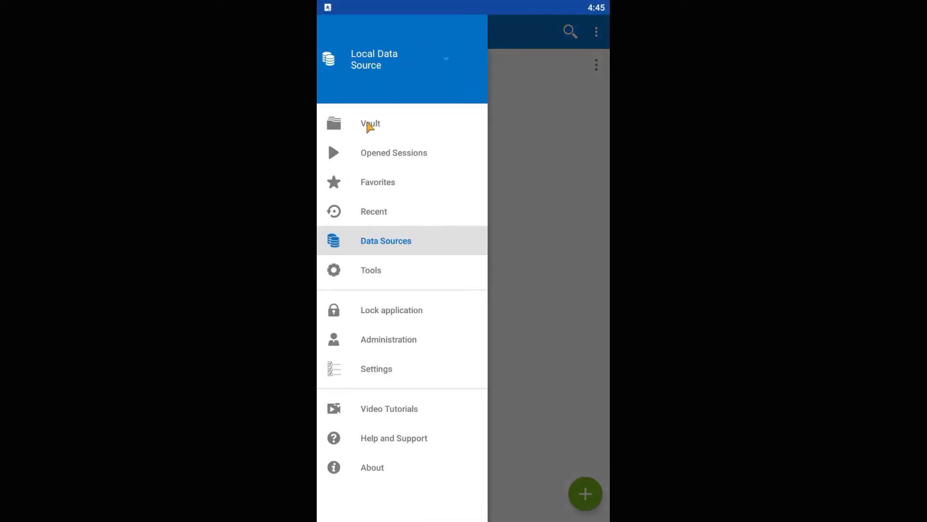
click(370, 123)
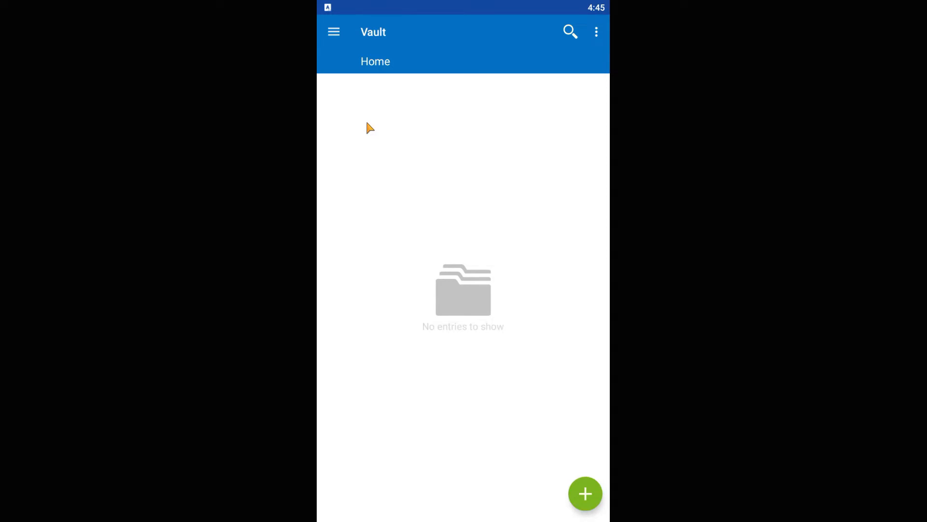
mouse_move(585, 493)
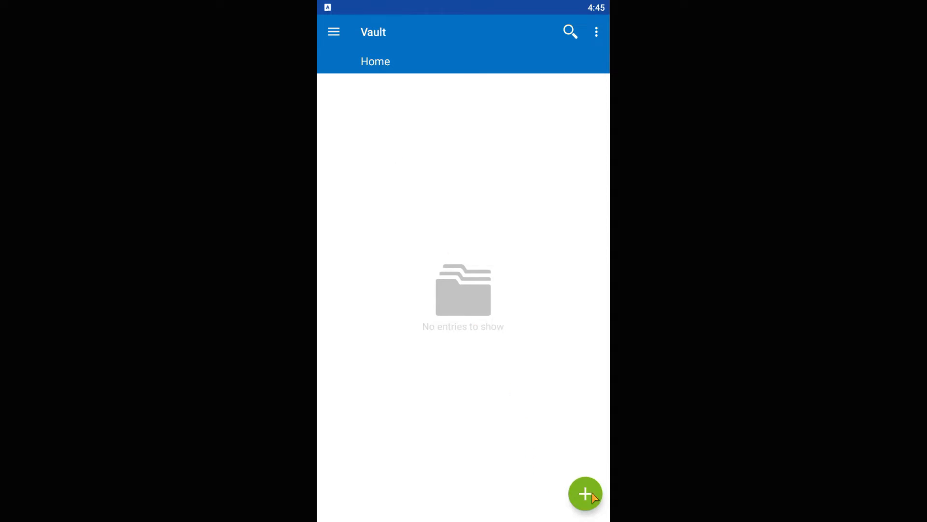
Step: Create a new SSH Port Forward session entry named linuxclass and begin a forwarding rule
click(585, 494)
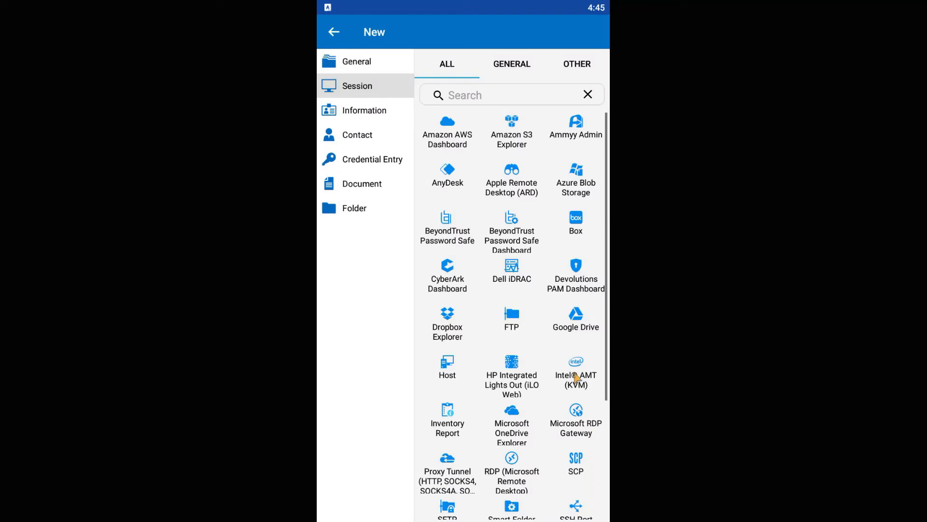
mouse_move(527, 427)
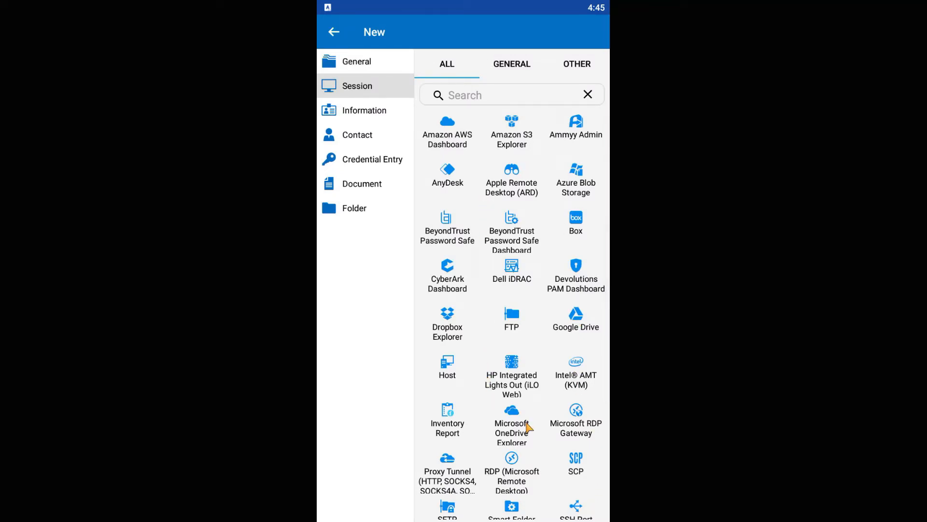
scroll(down, 3)
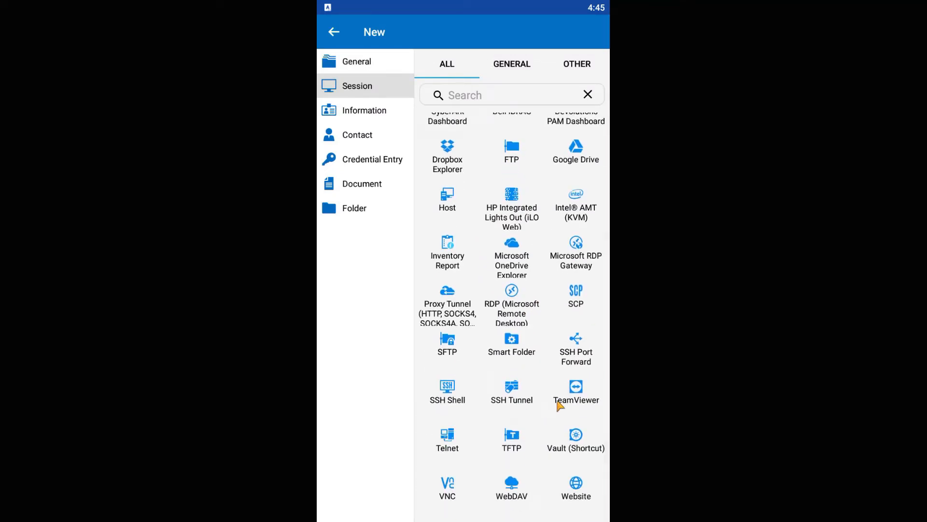
click(575, 348)
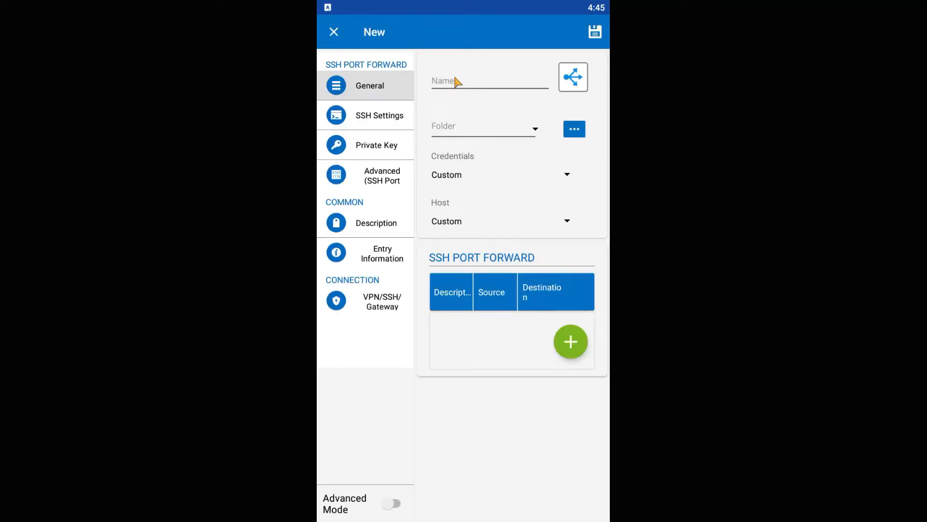
click(490, 81)
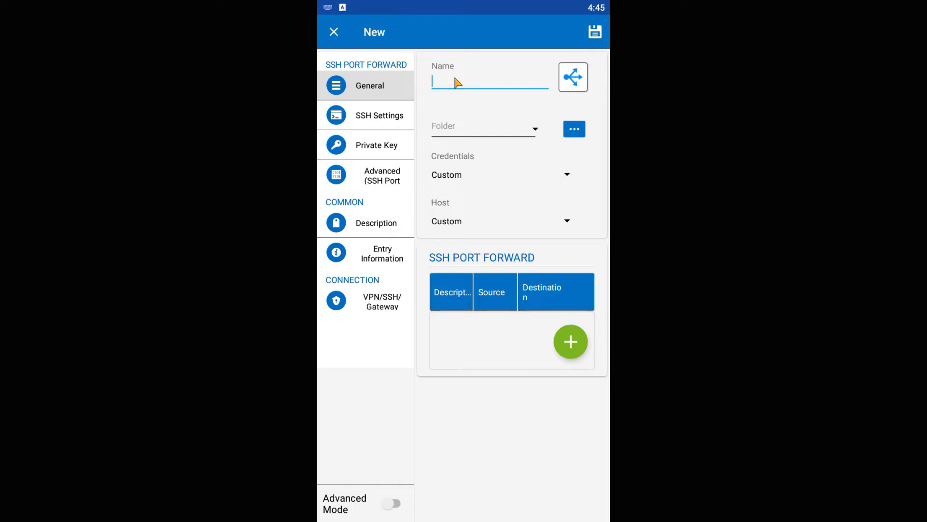
text(linuxclass)
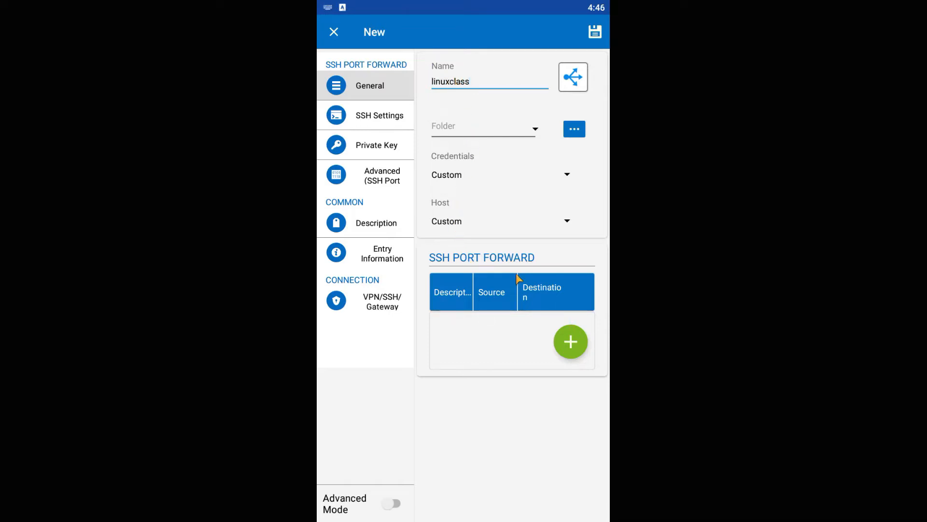
click(570, 341)
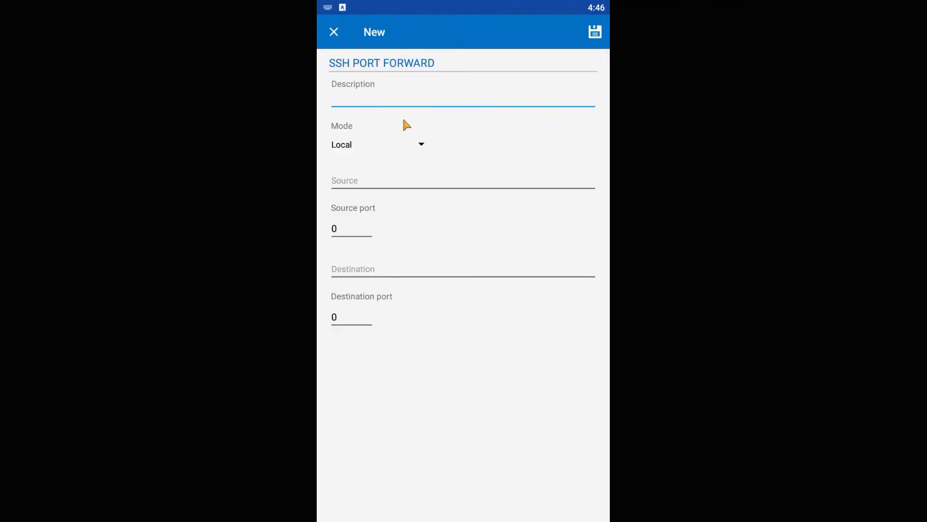
Step: Fill the rule with description linuxclass, source localhost port 1080 and destination 127.0.0.1
text(linuxclass)
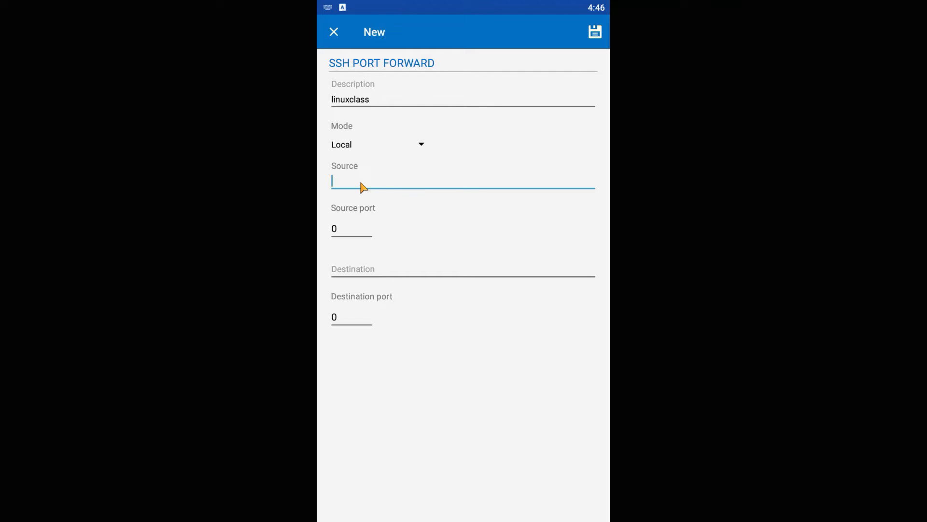
text(localhost)
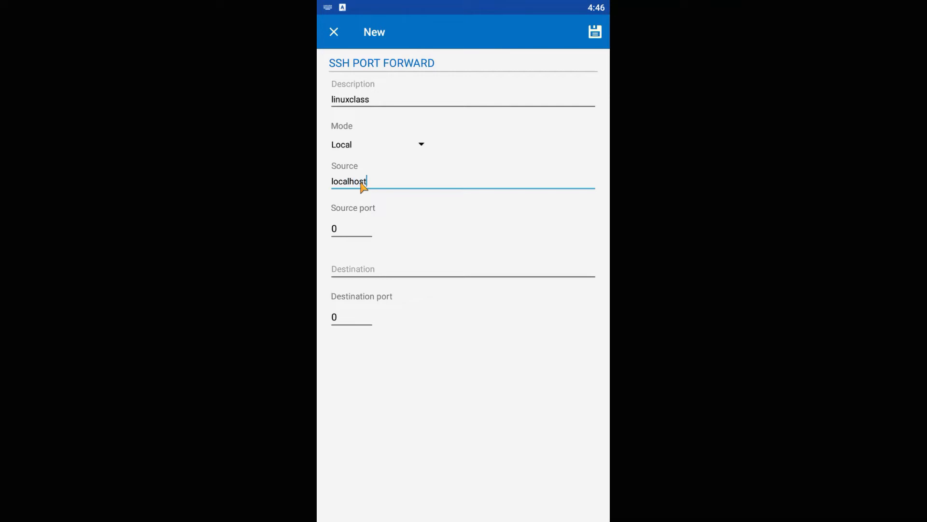
click(348, 229)
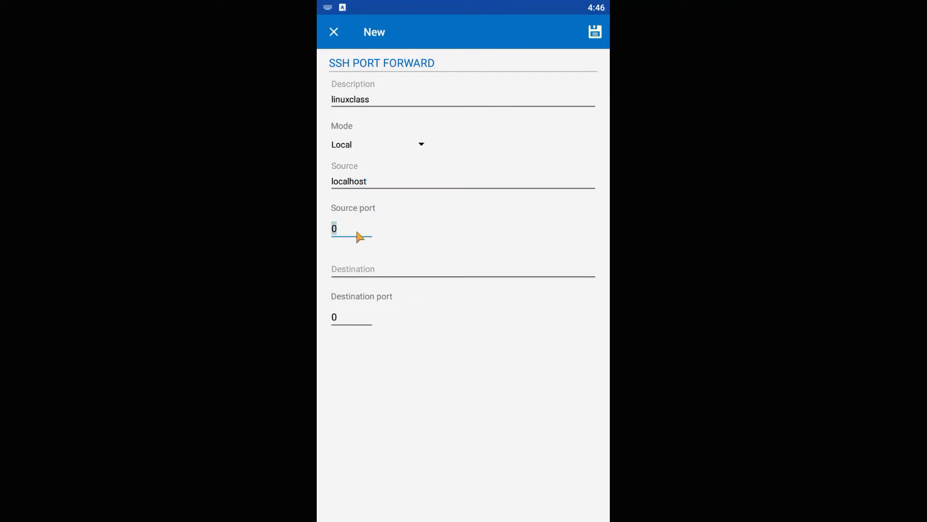
text(1080)
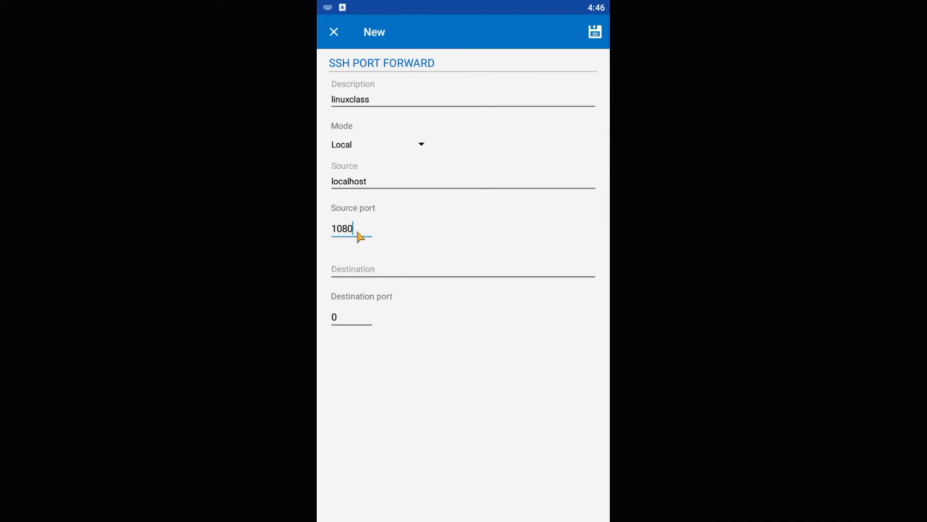
click(414, 273)
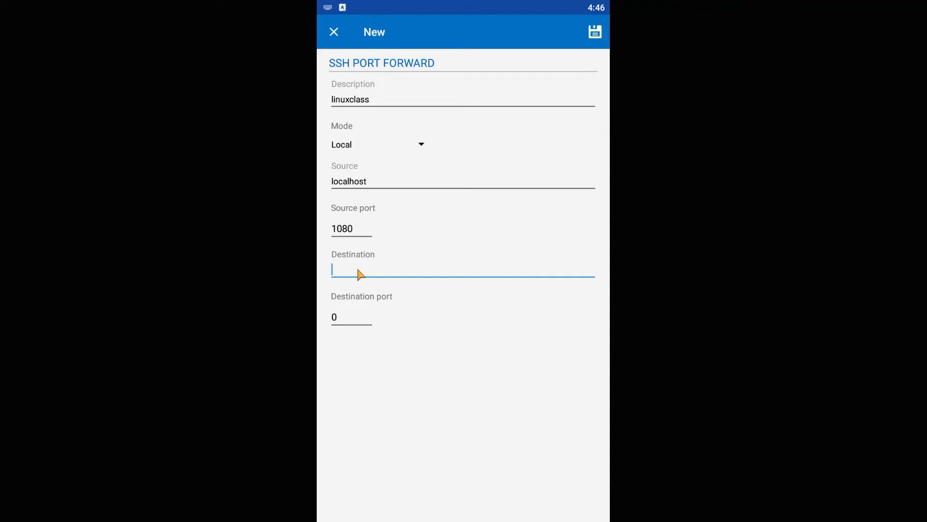
text(127..)
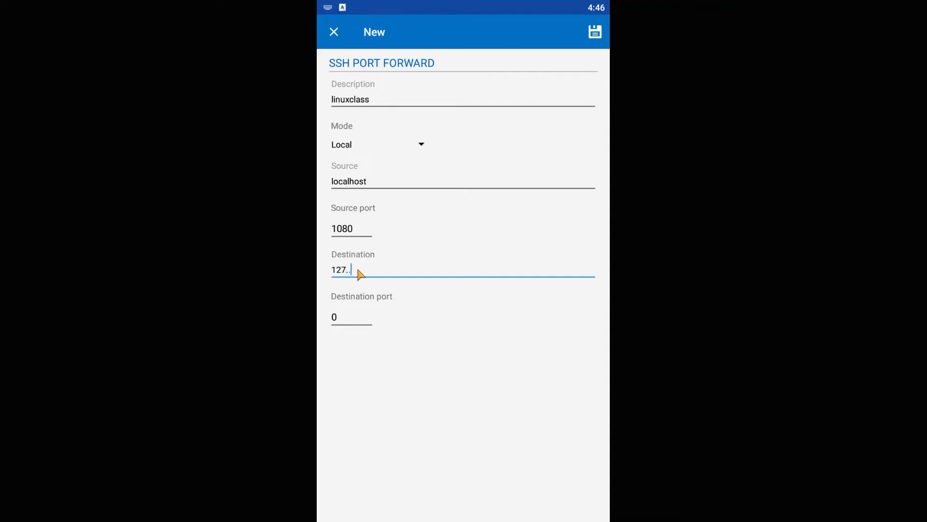
text(0)
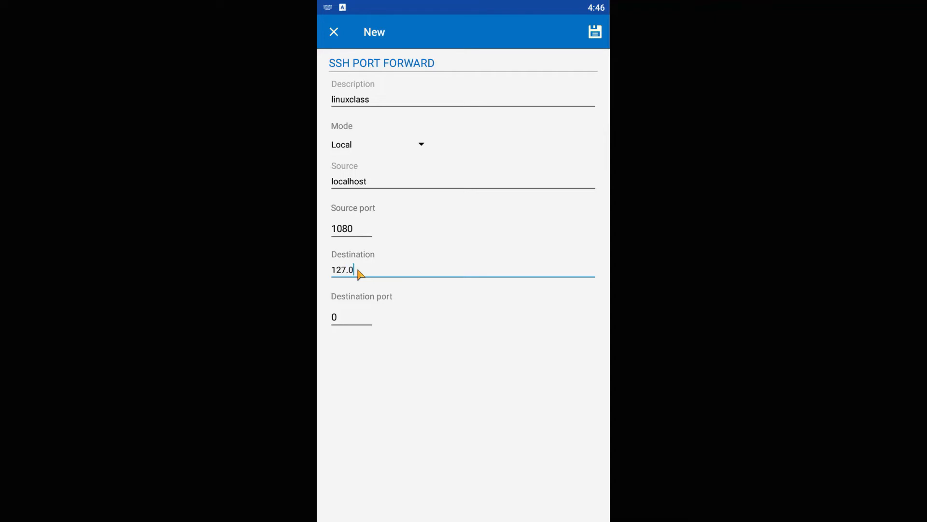
text(.)
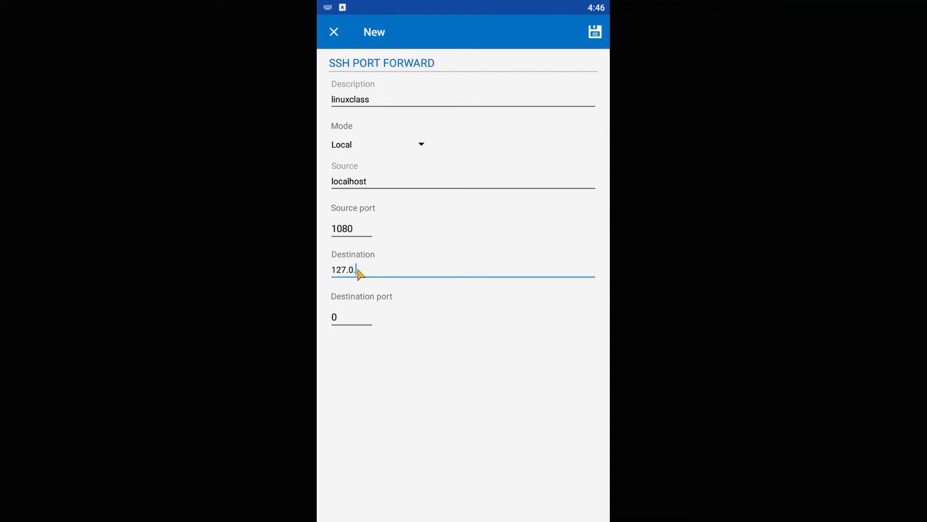
text(0)
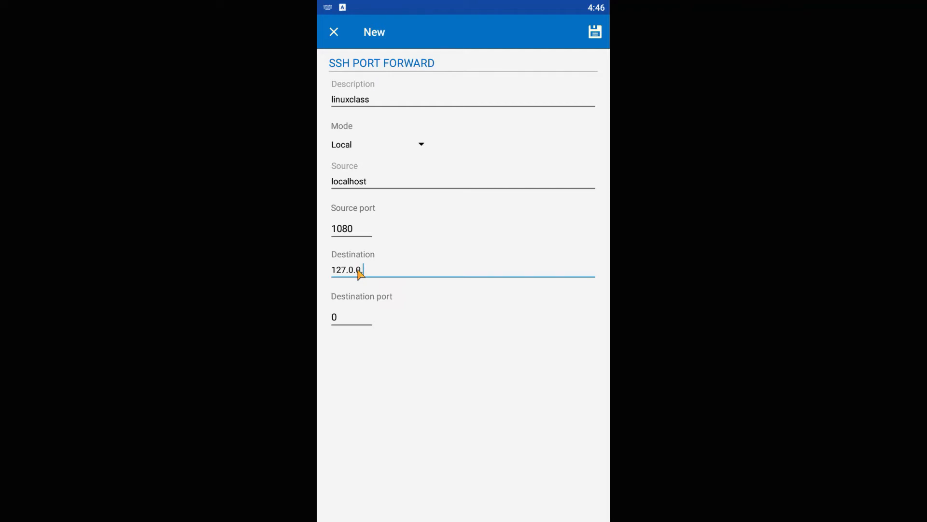
text(1)
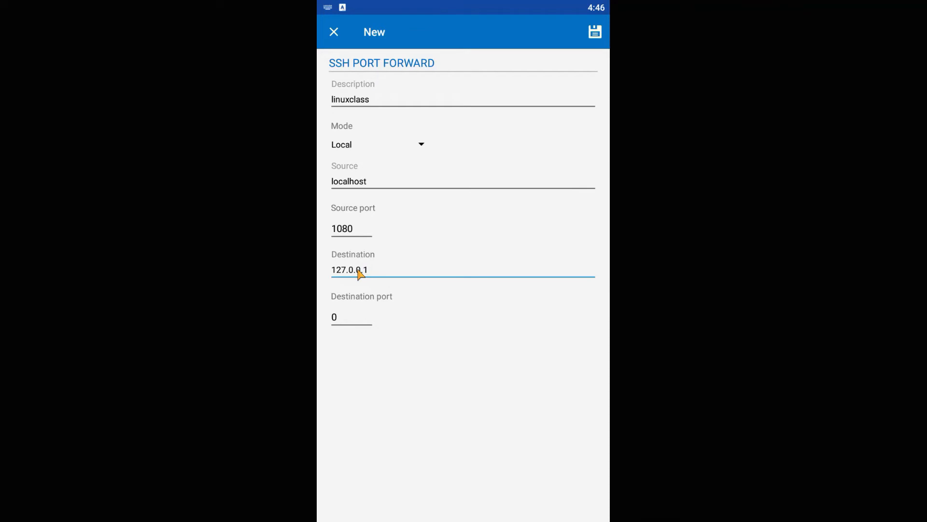
Step: Set destination port 3389, save the forwarding rule and go to SSH Settings
click(333, 317)
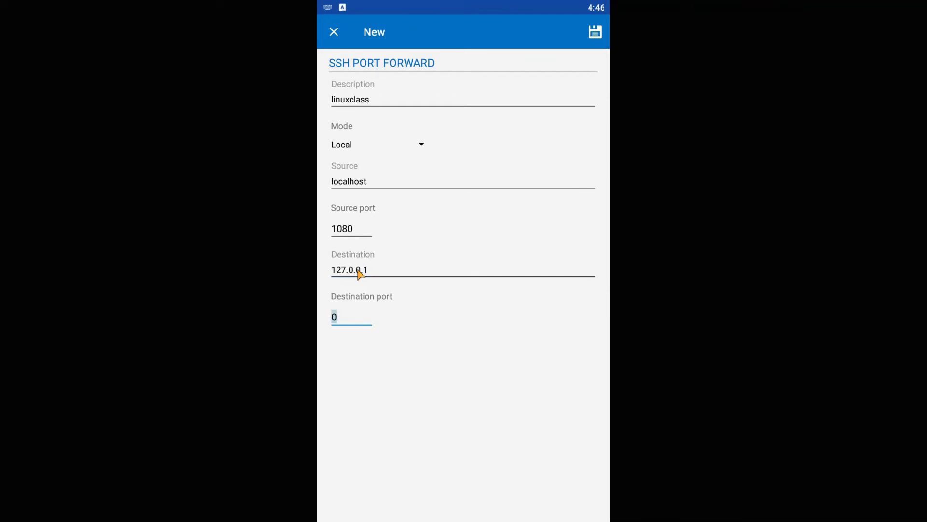
text(3389)
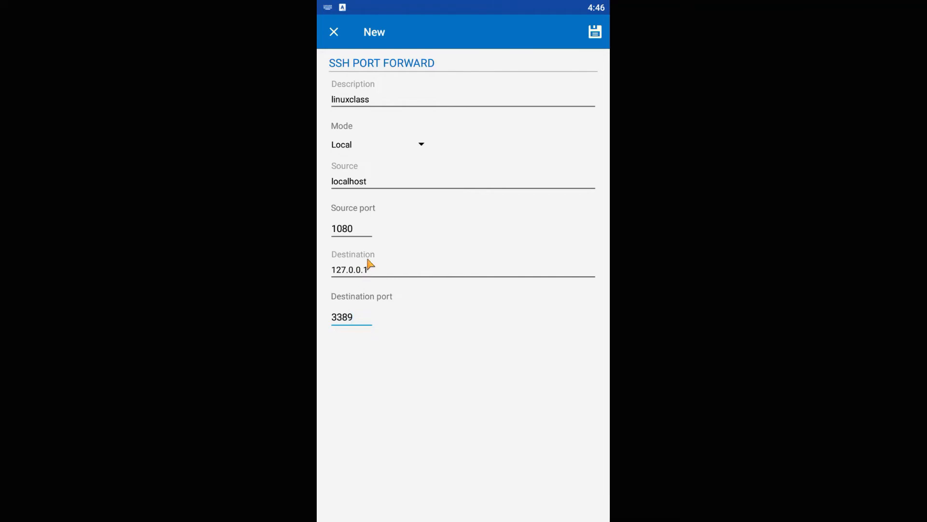
click(595, 31)
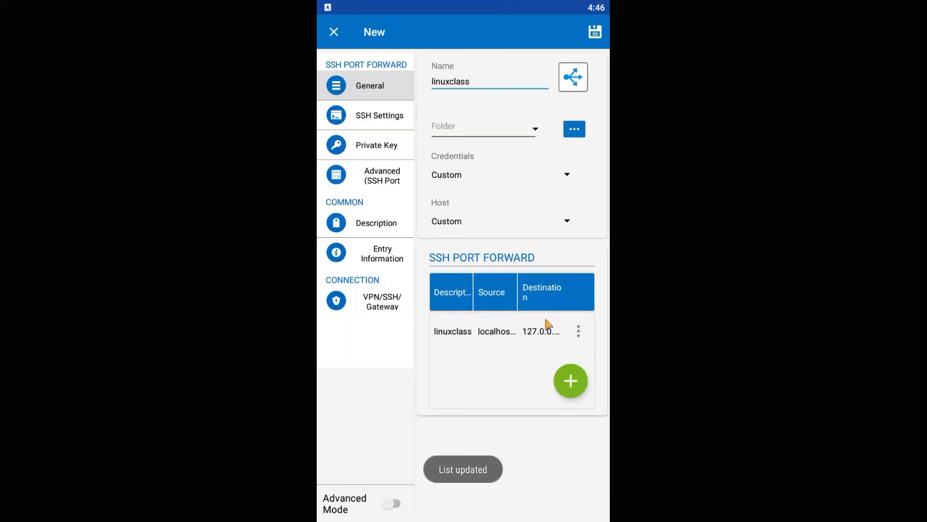
mouse_move(501, 299)
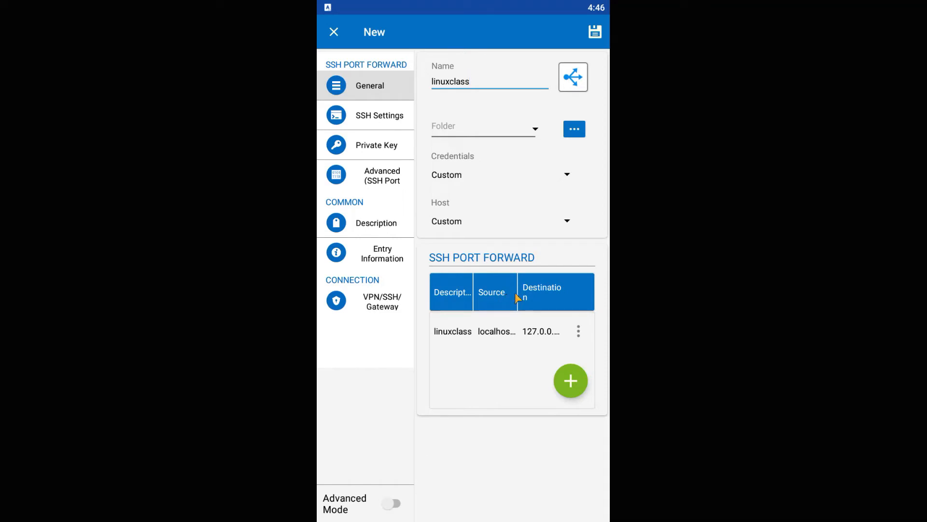
click(380, 115)
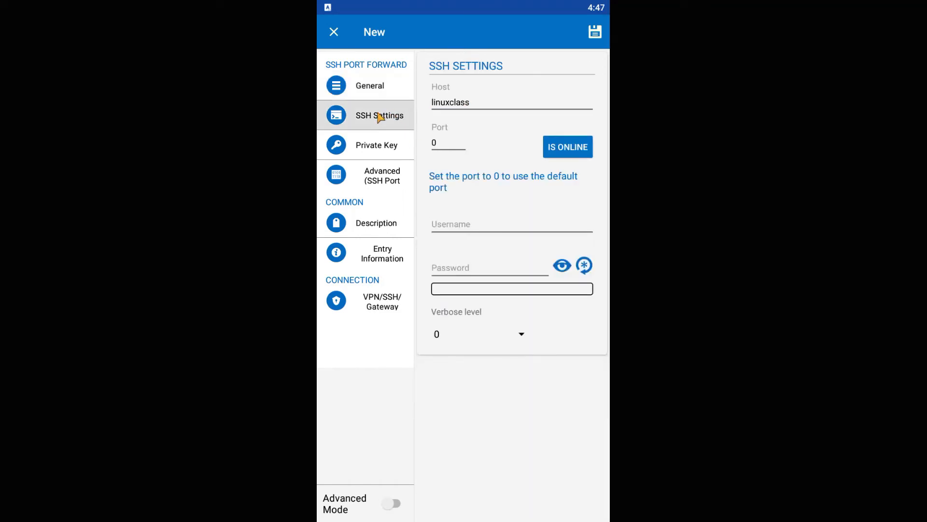
Step: Set the SSH host to linuxclass.ddns.net and the username to linuxclass
click(473, 102)
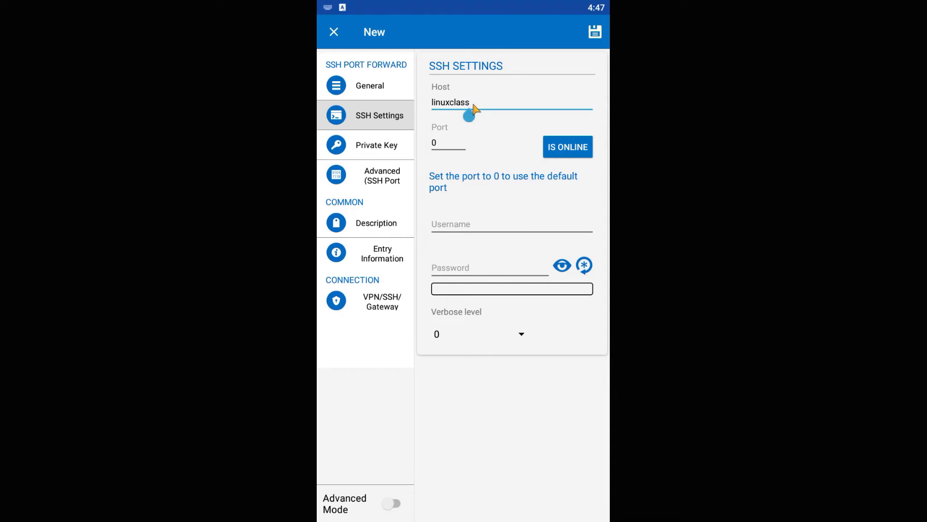
text(.)
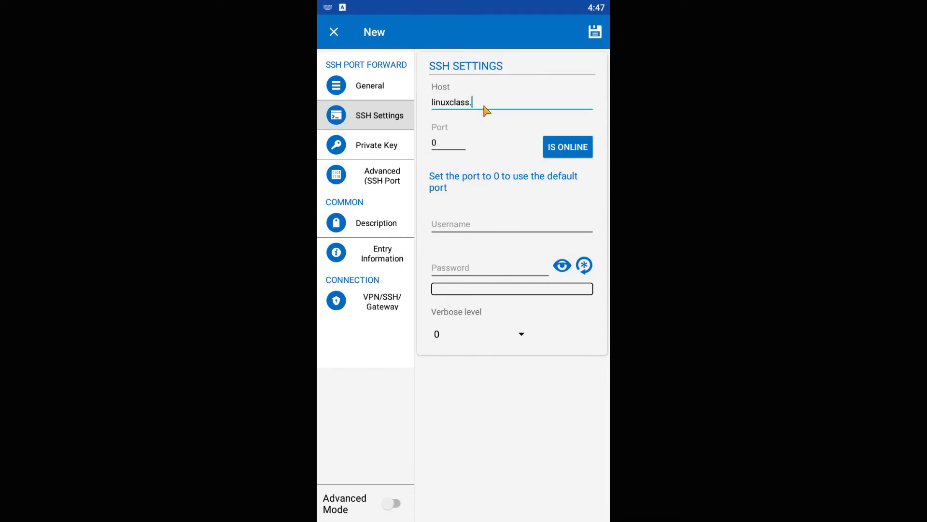
text(ddns.)
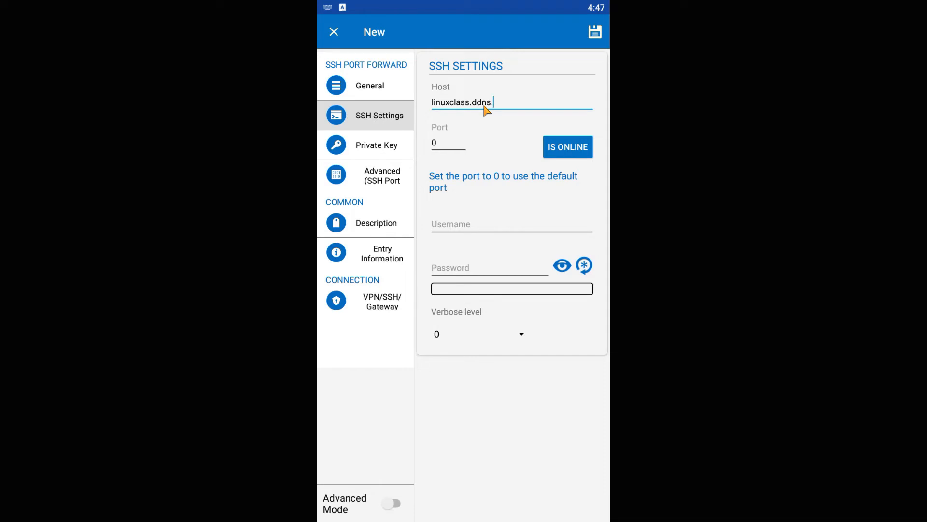
text(net)
click(448, 142)
text(22)
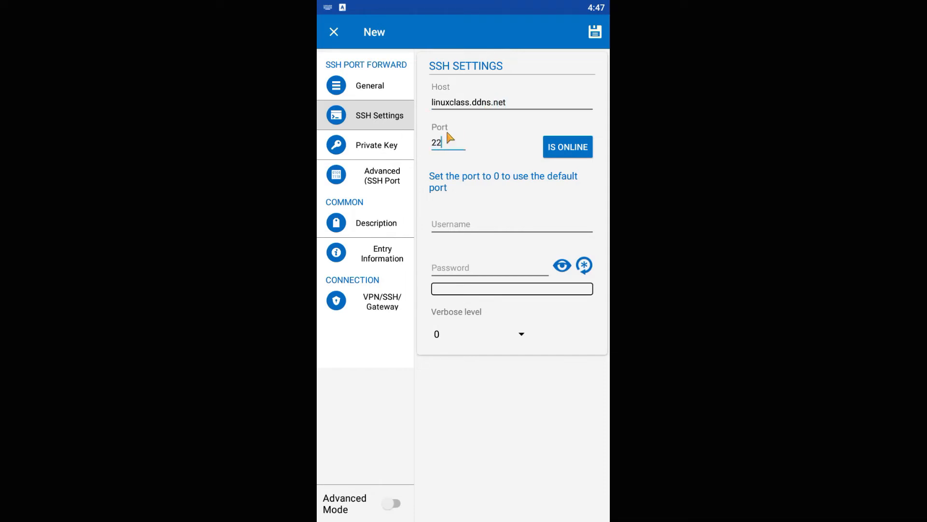
click(512, 223)
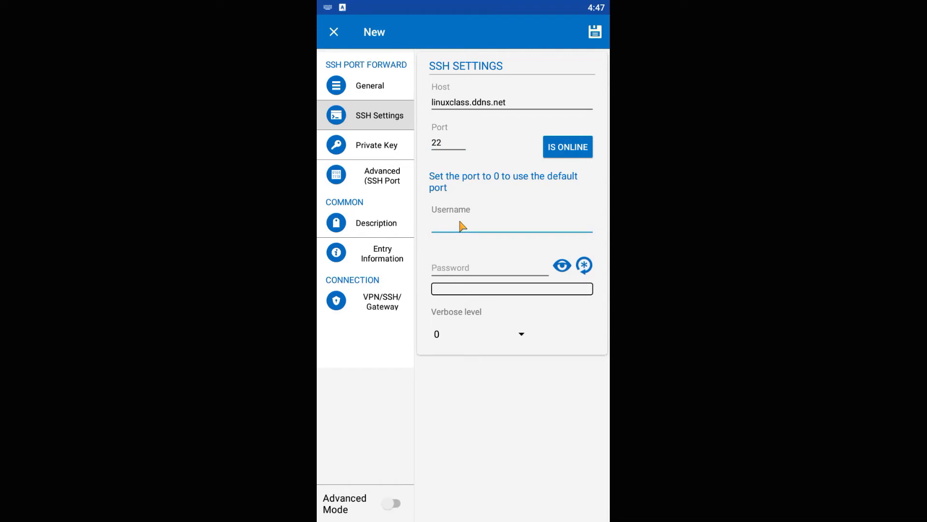
text(linuxclass)
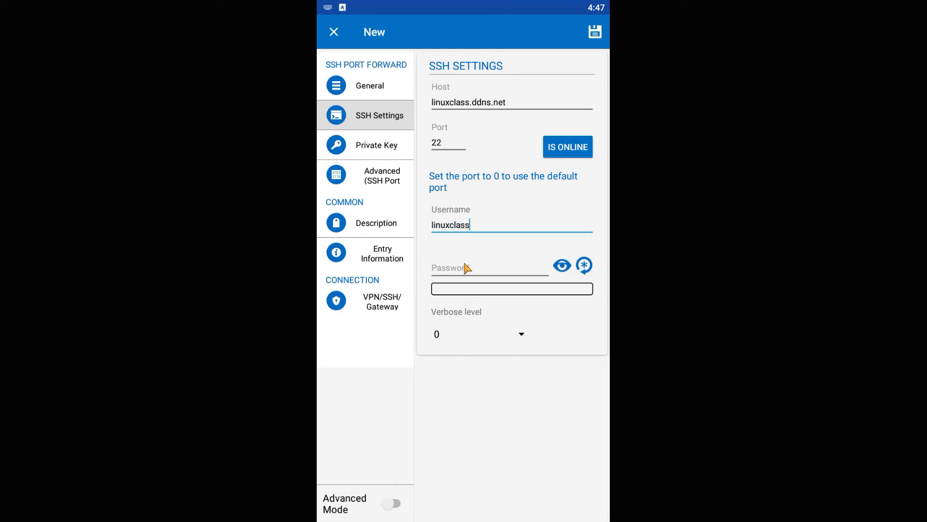
Step: Enter a Very Strong SSH password and save the tunnel entry
click(490, 267)
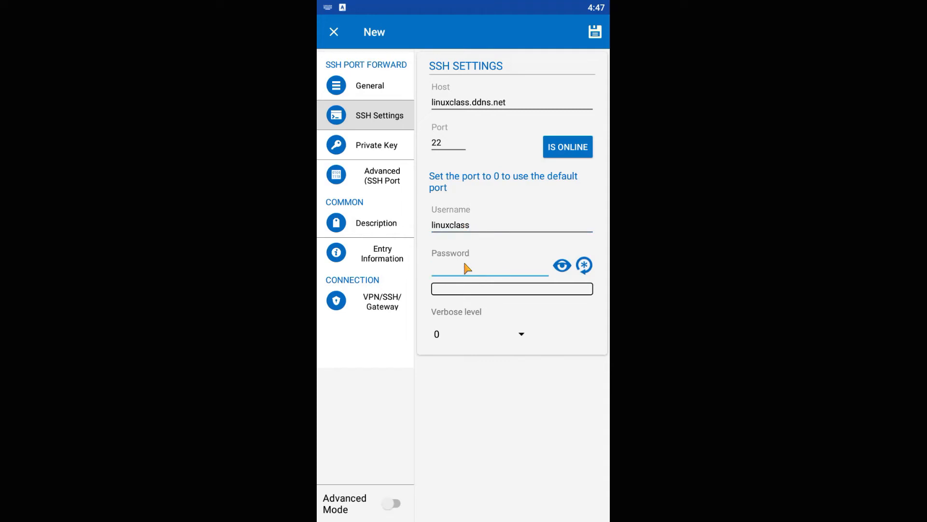
text(*)
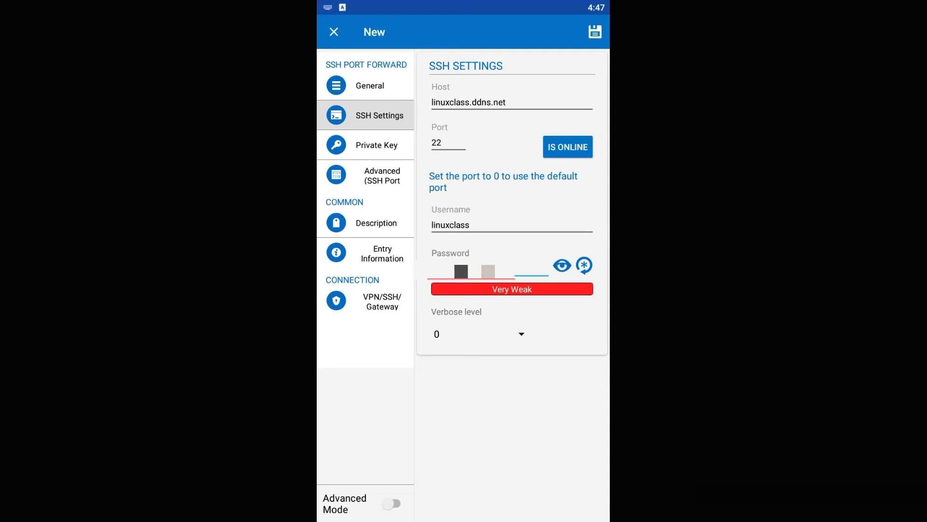
click(562, 264)
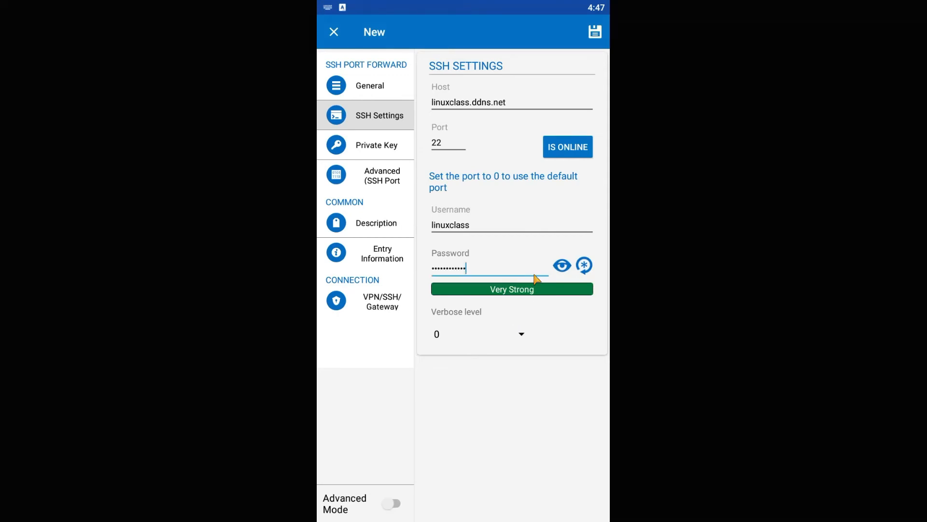
click(333, 32)
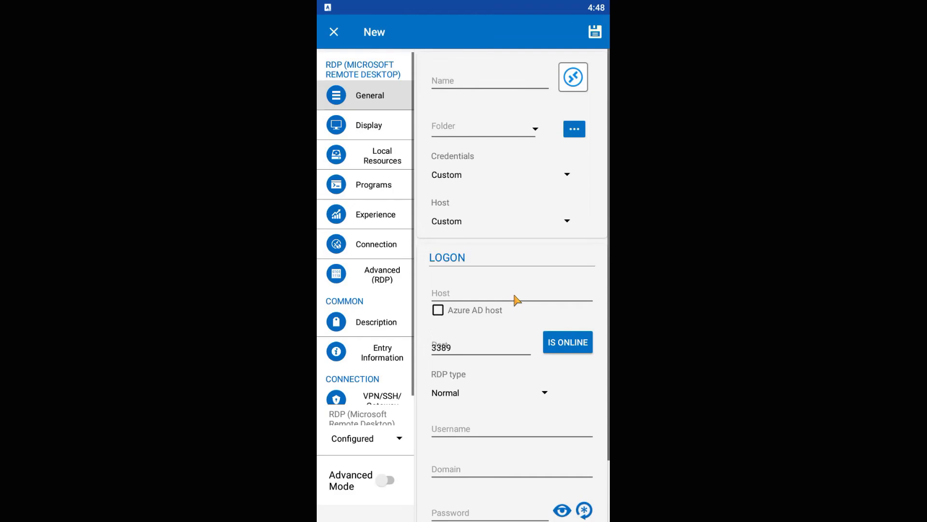
Step: Name the RDP entry linuxclass, point it at host localhost port 1080 and save it
click(489, 81)
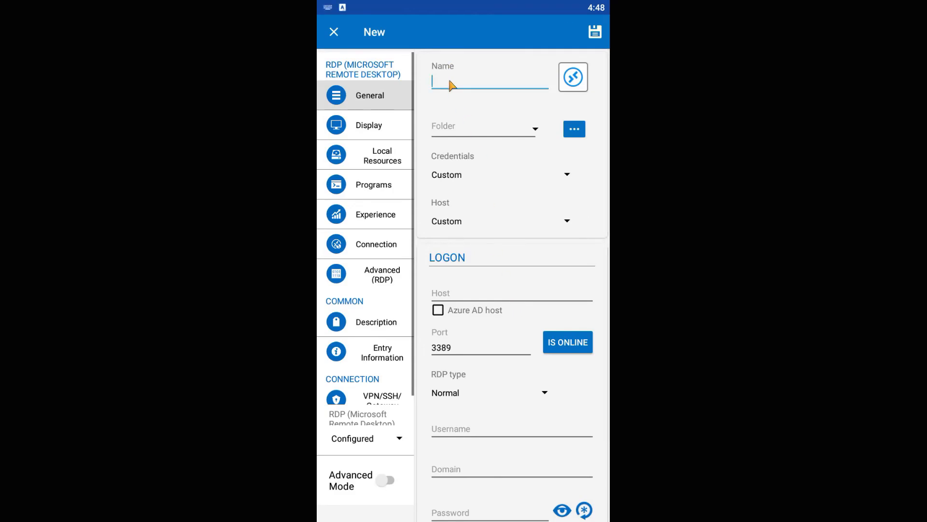
text(linux)
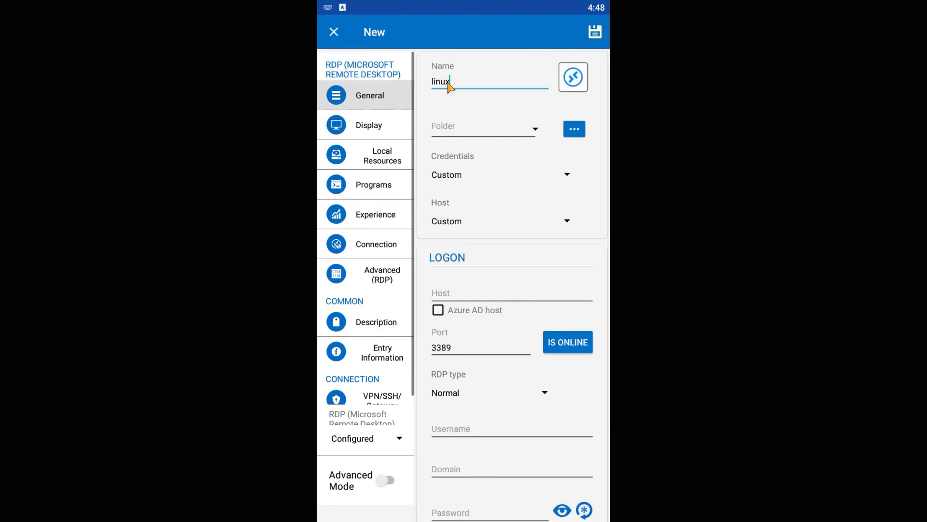
text(class)
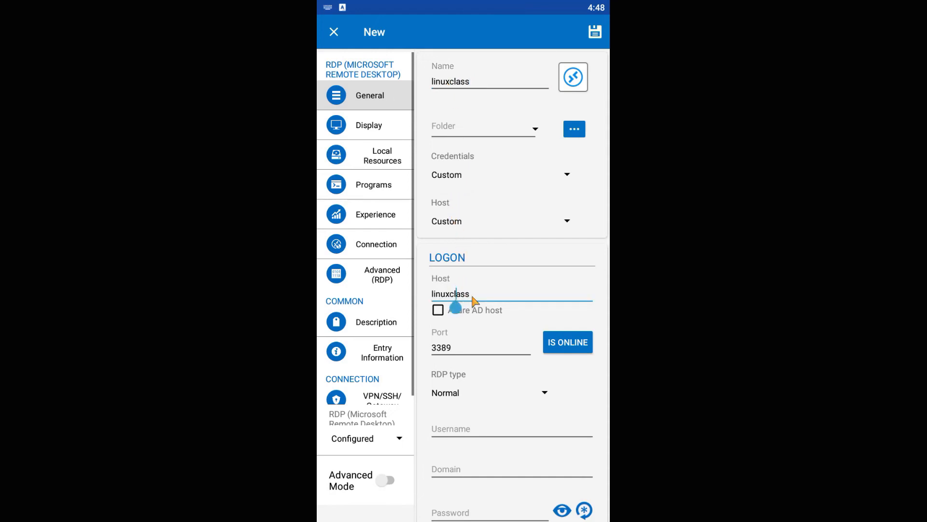
click(509, 294)
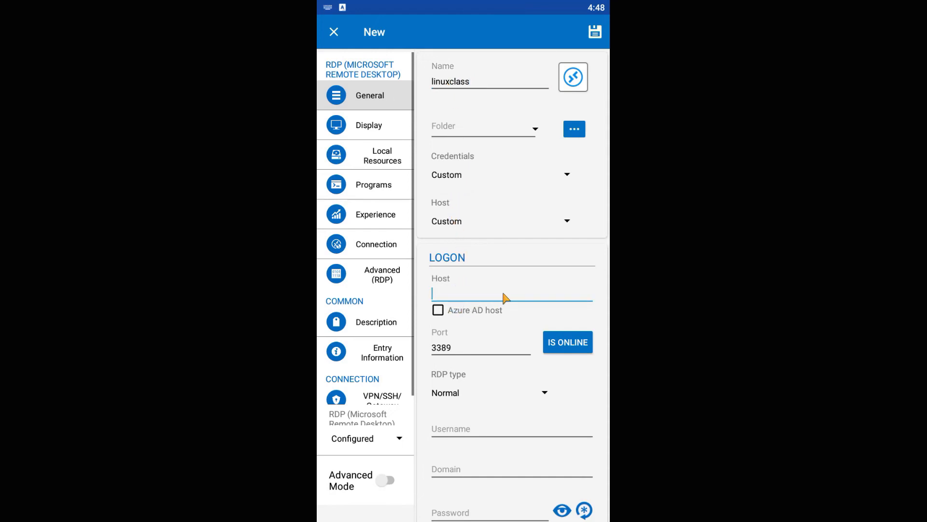
text(localh)
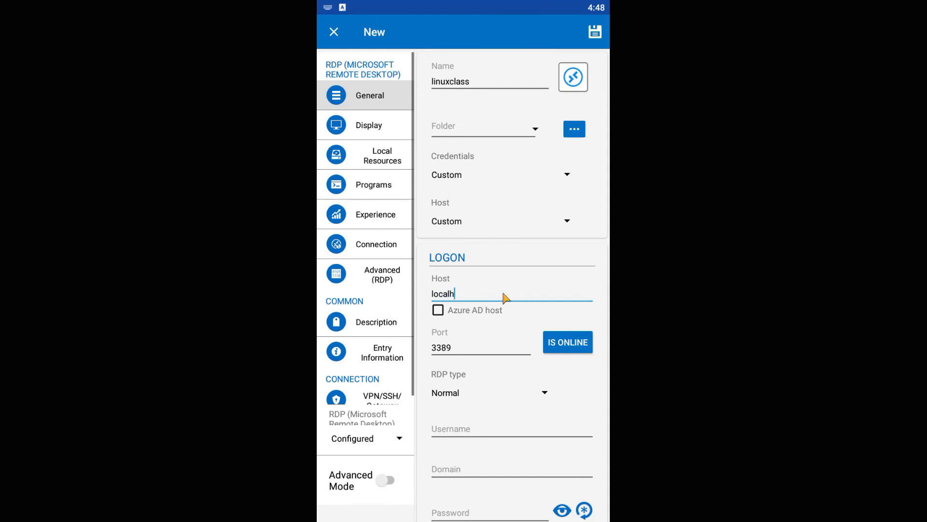
text(ost)
click(480, 347)
text(1)
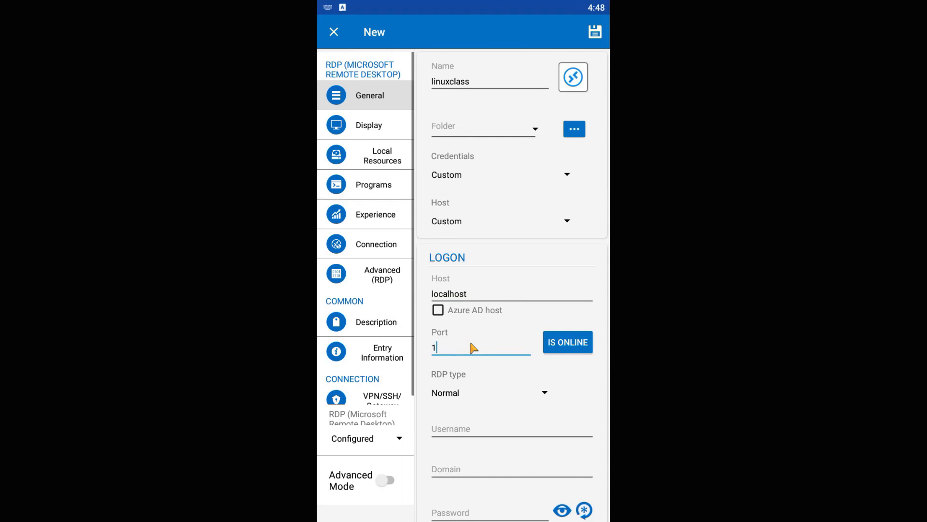
text(080)
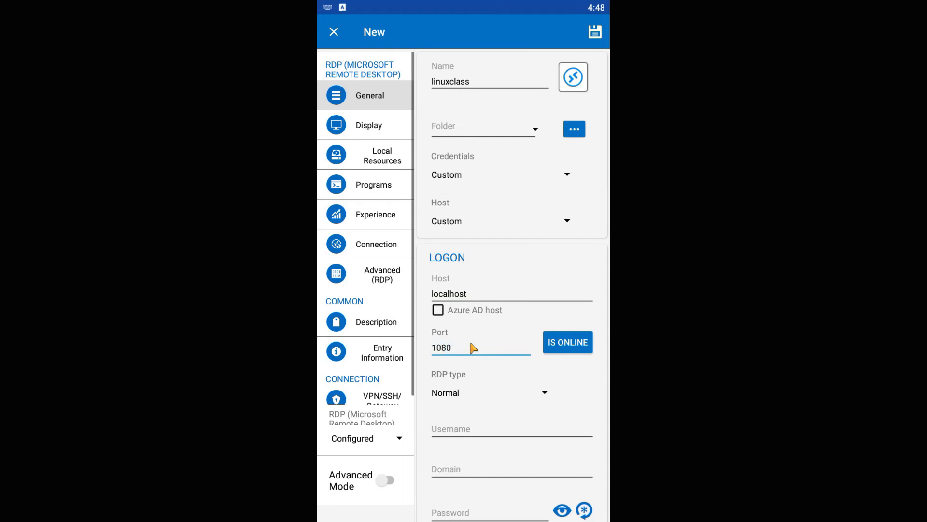
mouse_move(482, 374)
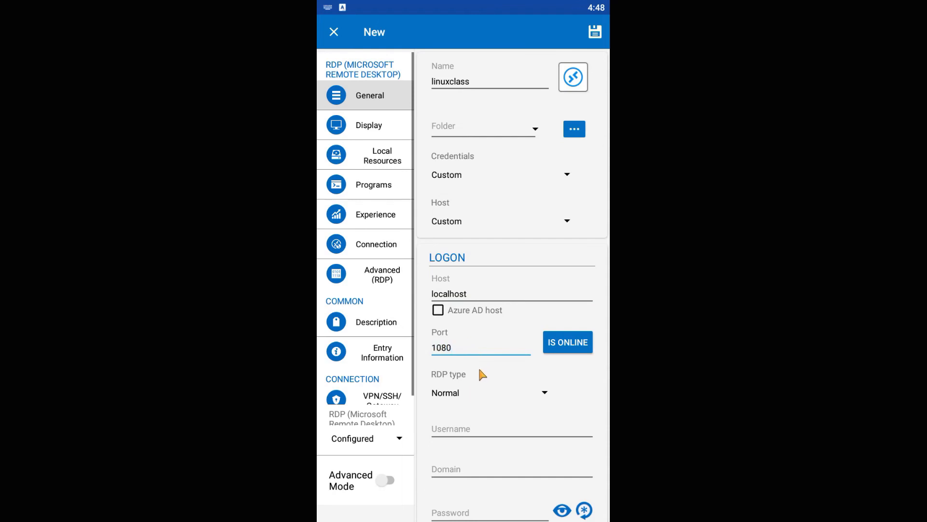
mouse_move(462, 429)
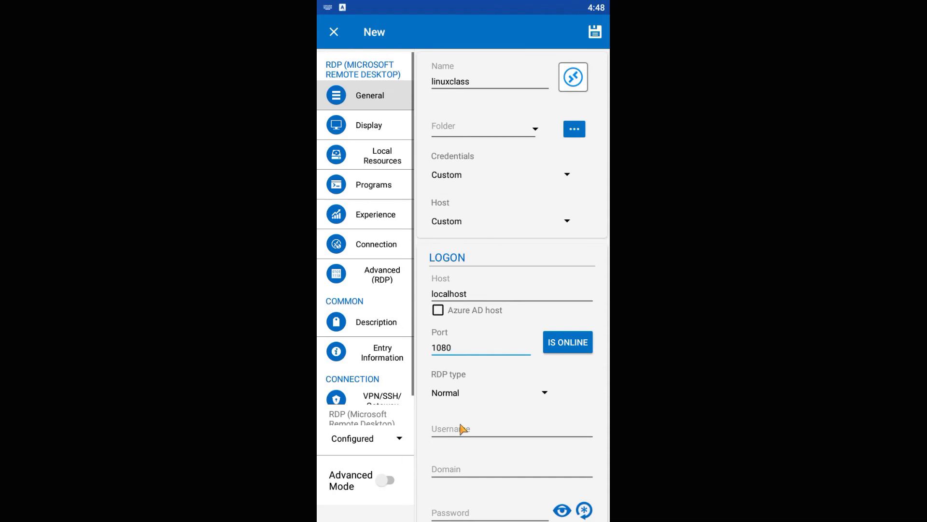
text(linu)
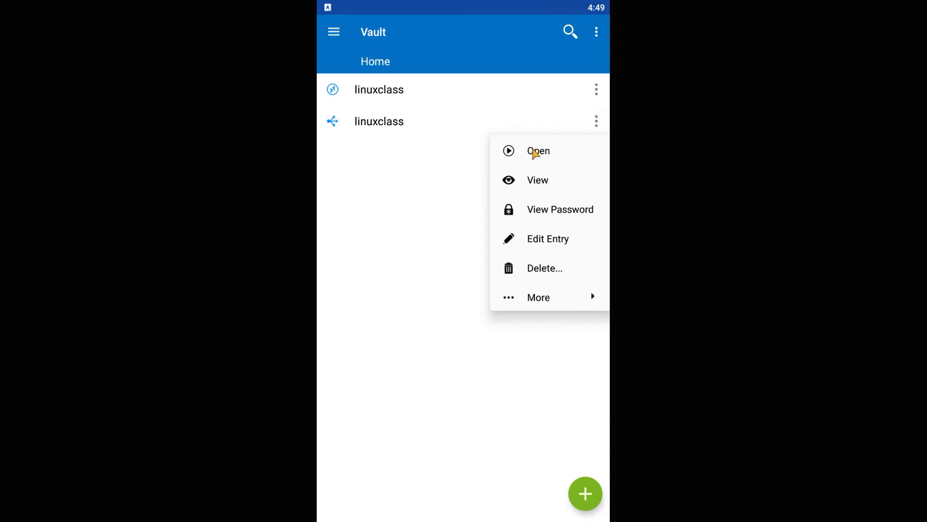
Step: Open the linuxclass SSH tunnel so it listens on localhost:1080, then leave its screen
click(538, 150)
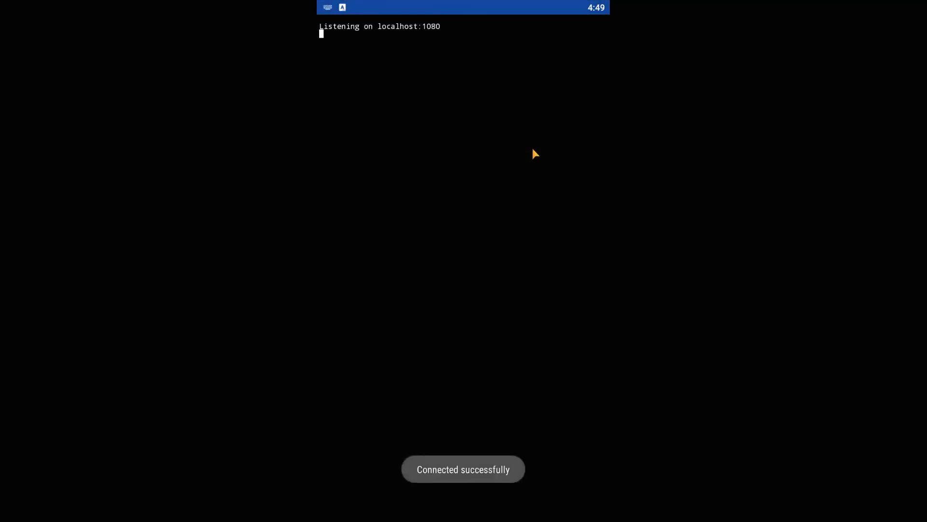
click(596, 505)
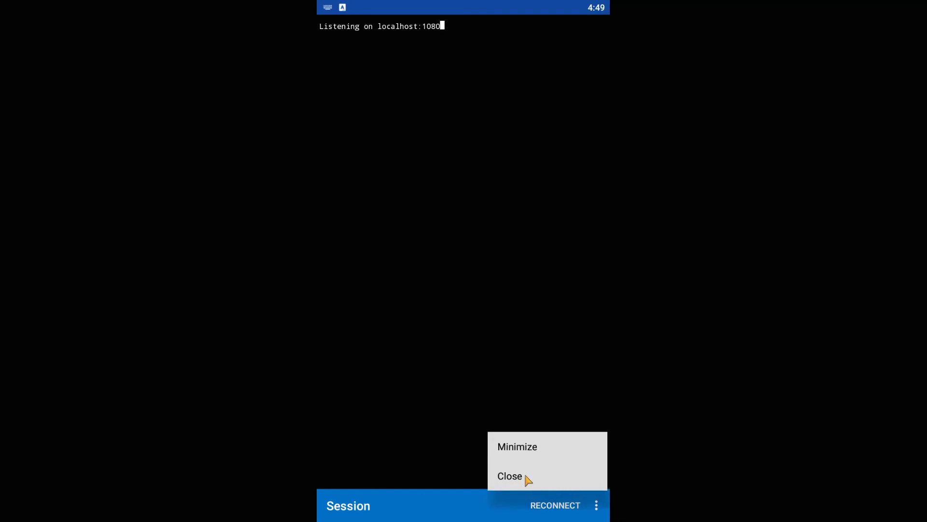
click(510, 476)
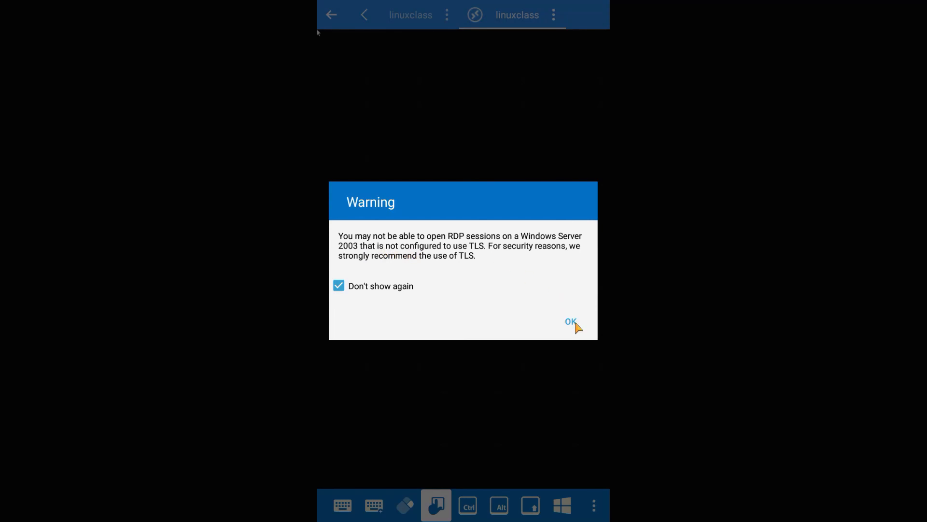
Step: Accept the TLS warning so the RDP session shows the Linux Mint desktop via localhost
click(570, 320)
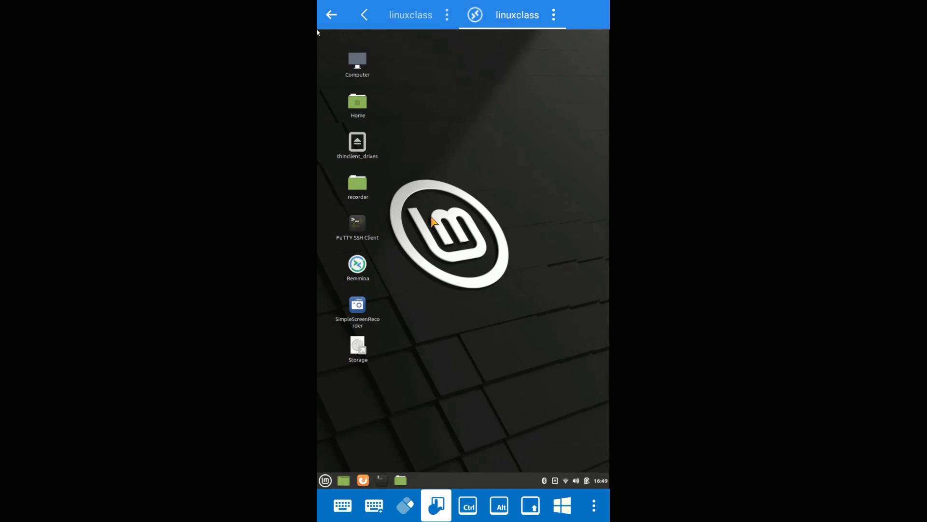
mouse_move(597, 513)
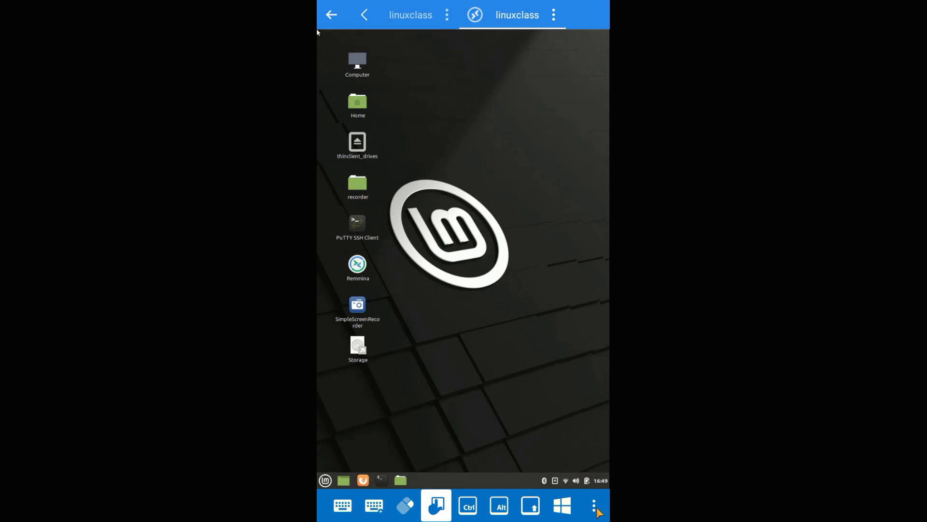
click(596, 507)
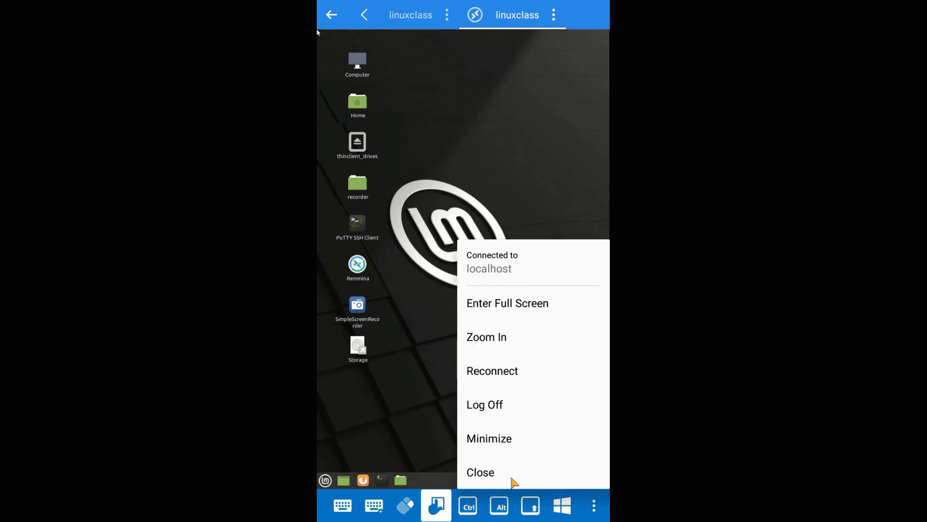
Step: Close the RDP session, leaving the tunnel log reporting the tunnel closed
click(480, 472)
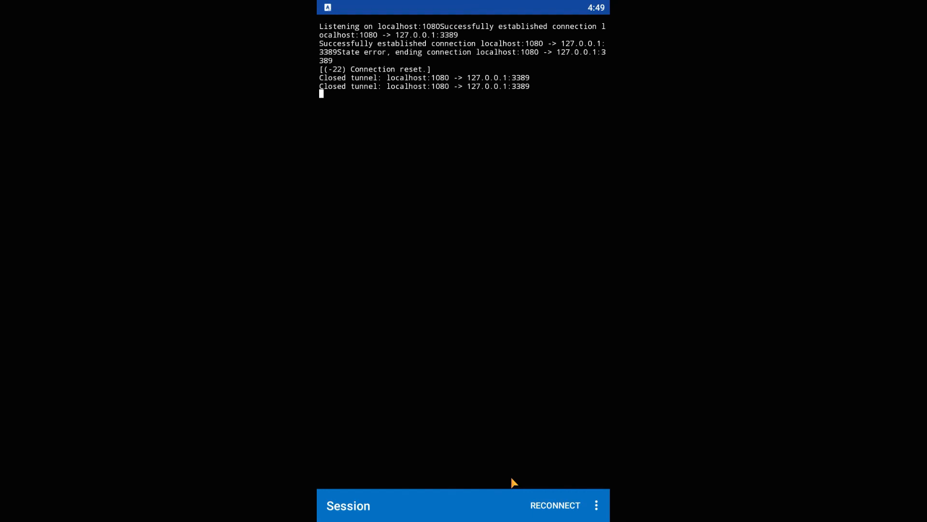
click(596, 506)
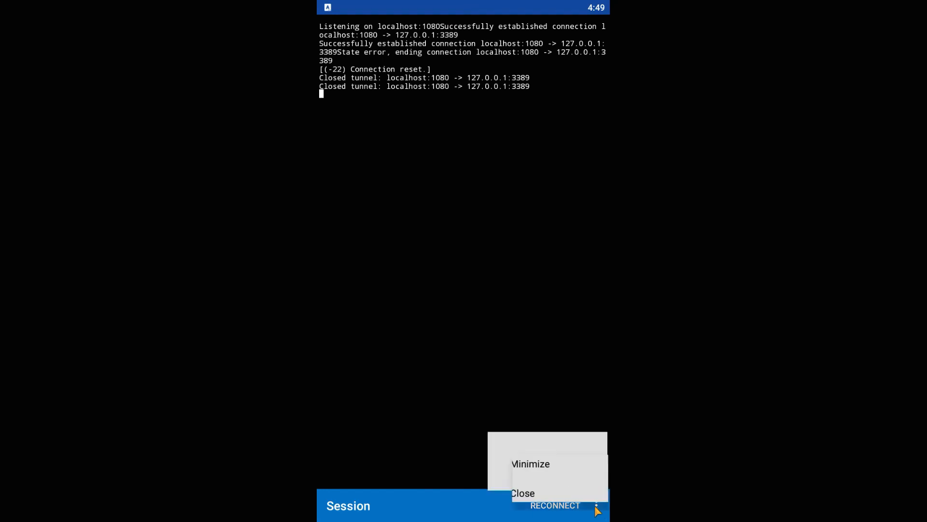